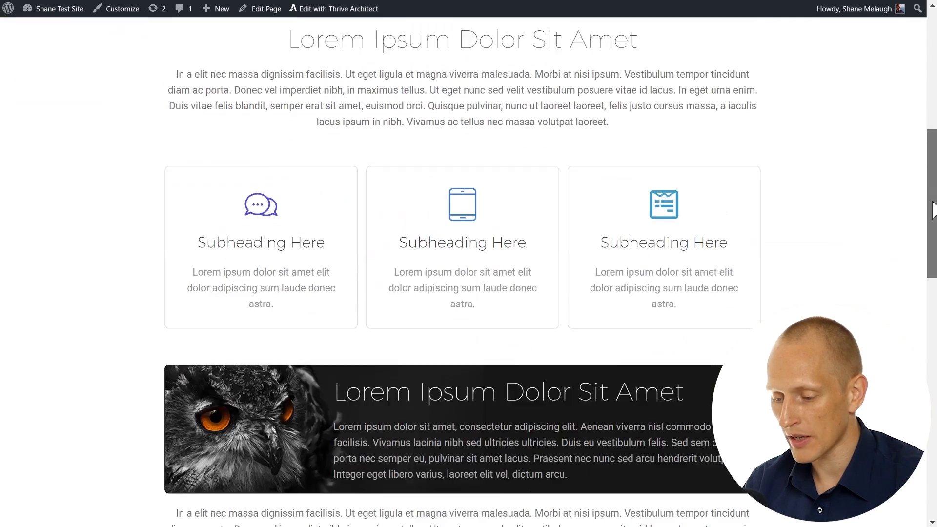
Step: Open the page in Thrive Architect and drop a Background Section between two paragraphs
{"action": "scroll", "scroll_direction": "down", "scroll_amount": 3}
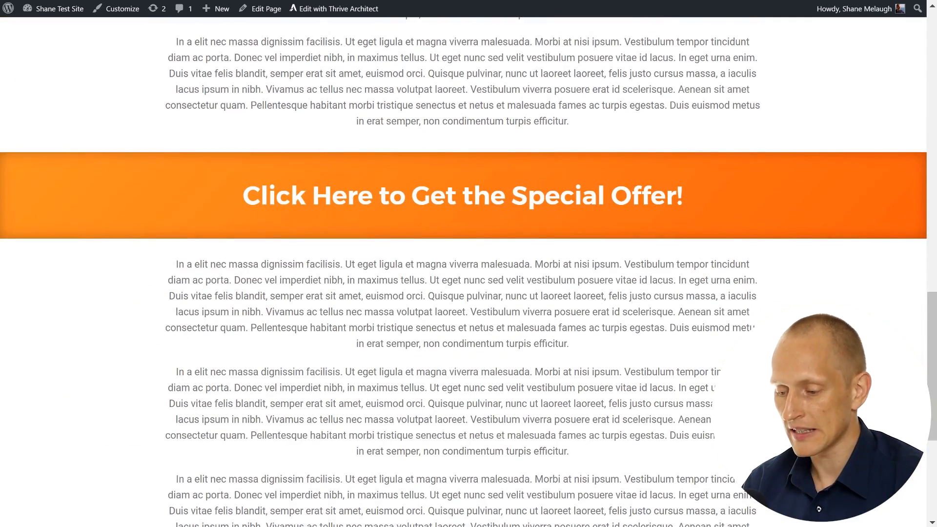
{"action": "mouse_move", "coordinate": [419, 199]}
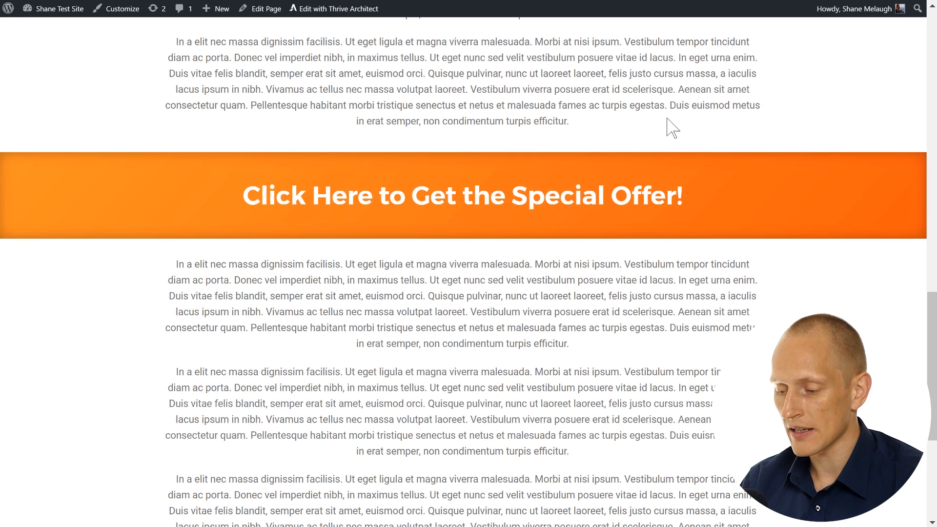
{"action": "mouse_move", "coordinate": [265, 242]}
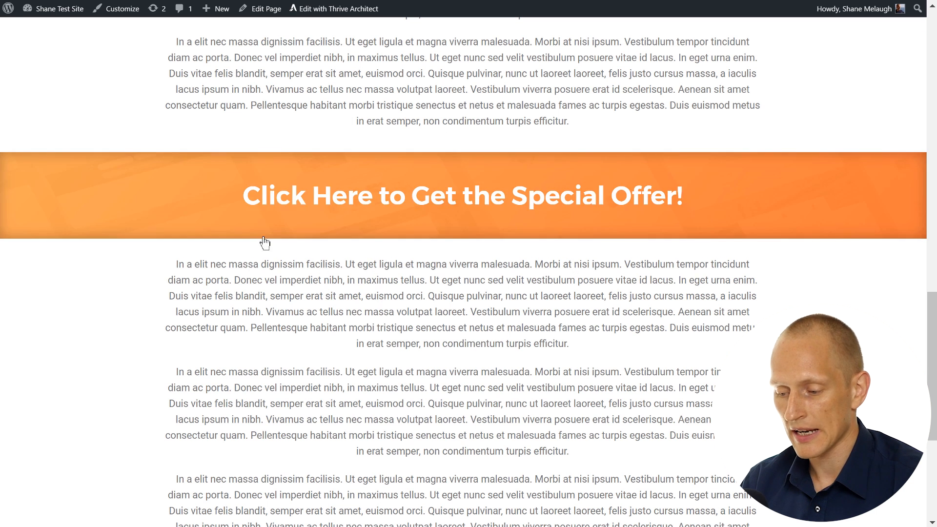
{"action": "mouse_move", "coordinate": [235, 175]}
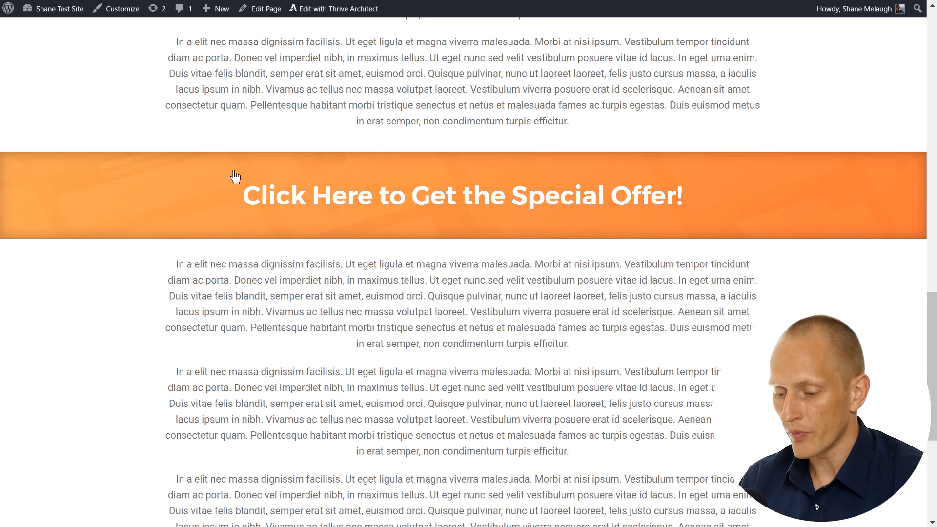
{"action": "mouse_move", "coordinate": [532, 233]}
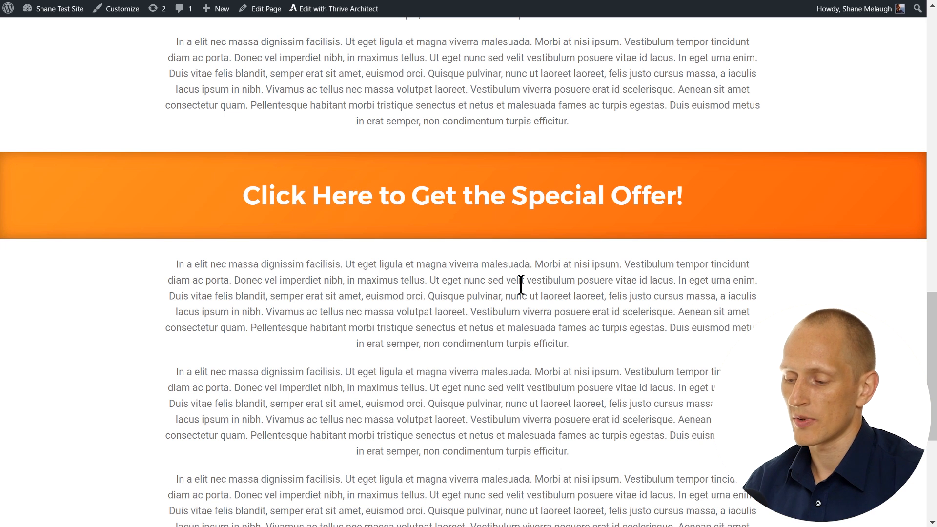
{"action": "mouse_move", "coordinate": [511, 311]}
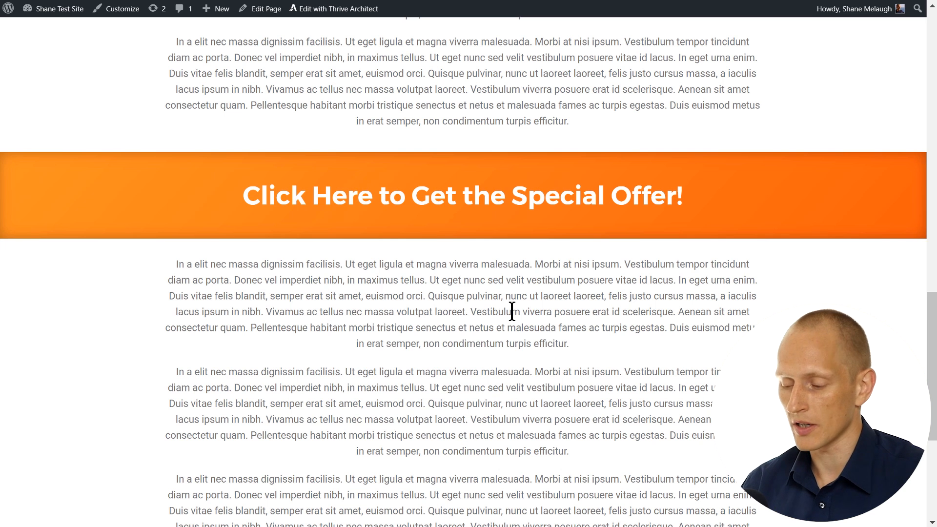
{"action": "mouse_move", "coordinate": [619, 195]}
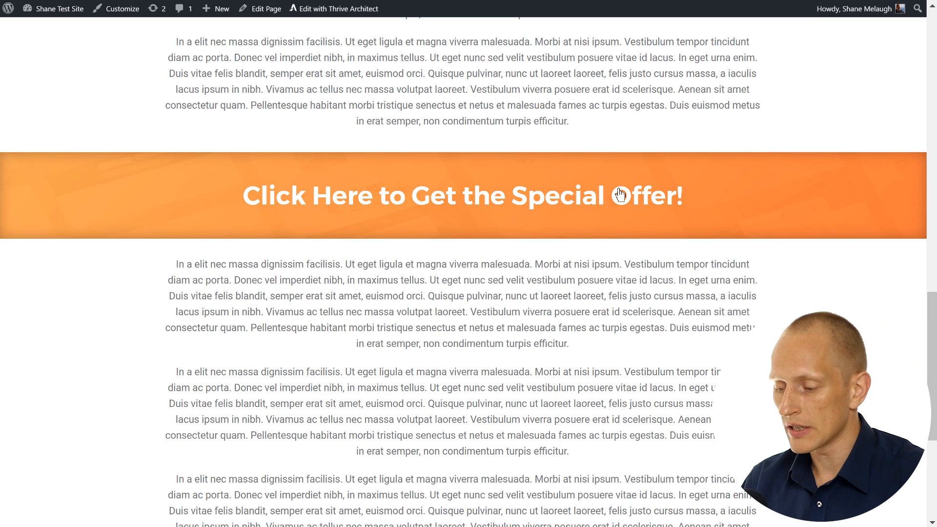
{"action": "mouse_move", "coordinate": [567, 300]}
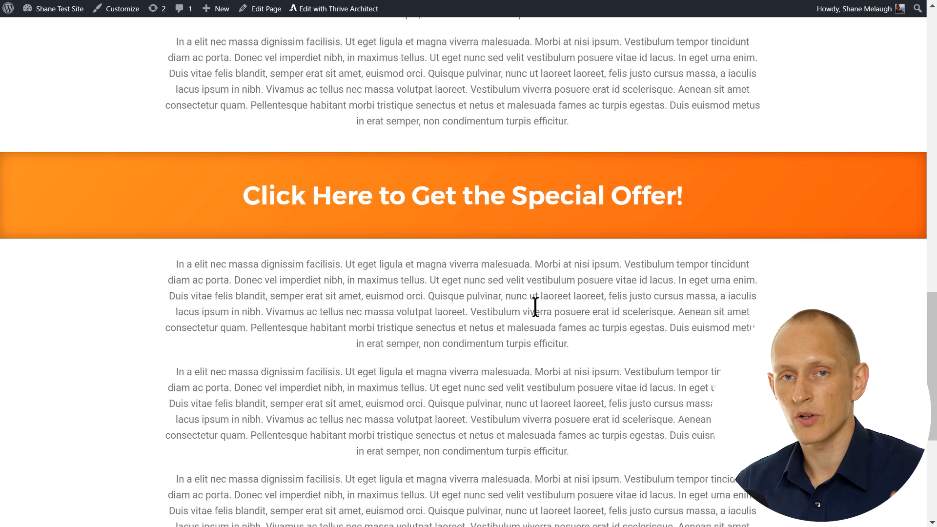
{"action": "mouse_move", "coordinate": [506, 242]}
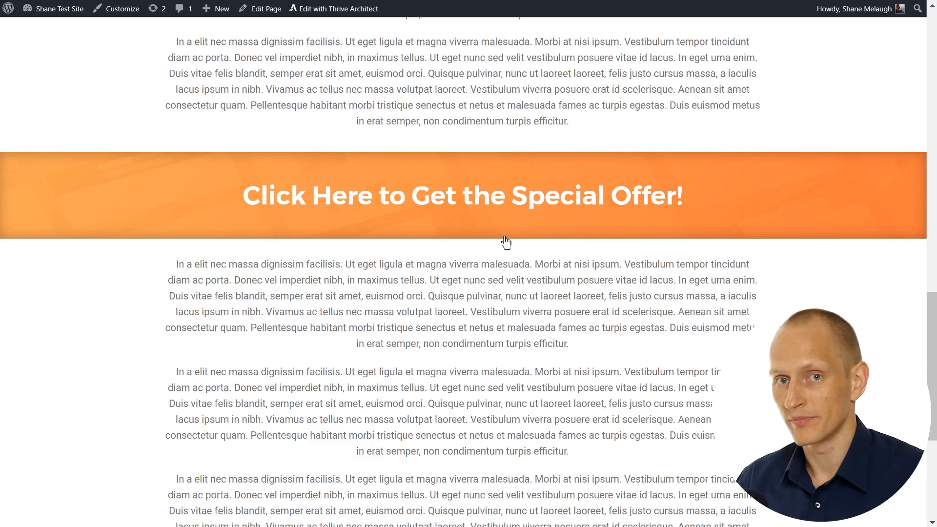
{"action": "left_click", "coordinate": [334, 8]}
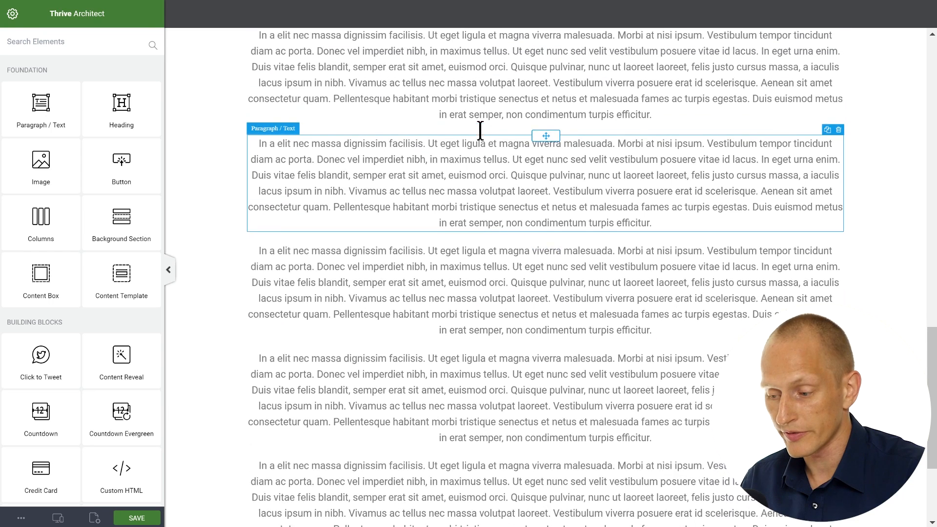
{"action": "scroll", "scroll_direction": "down", "scroll_amount": 3}
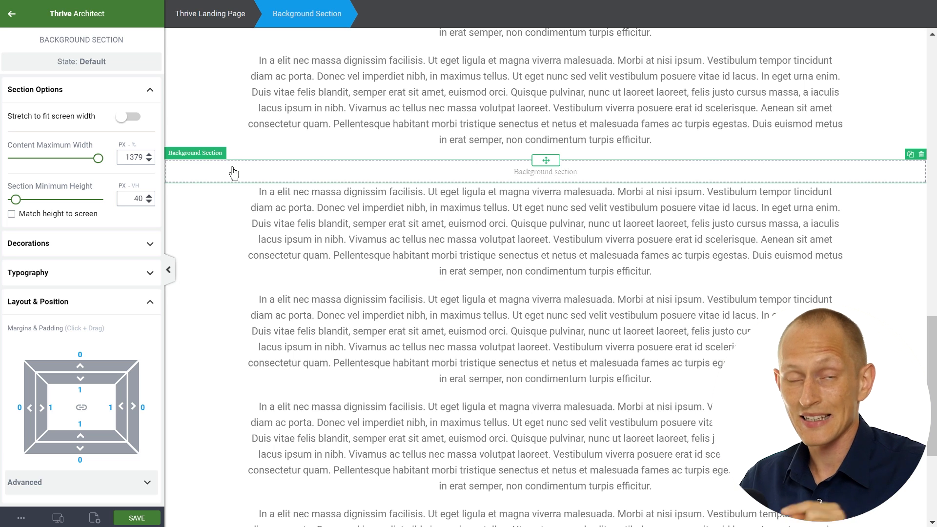
{"action": "mouse_move", "coordinate": [172, 79]}
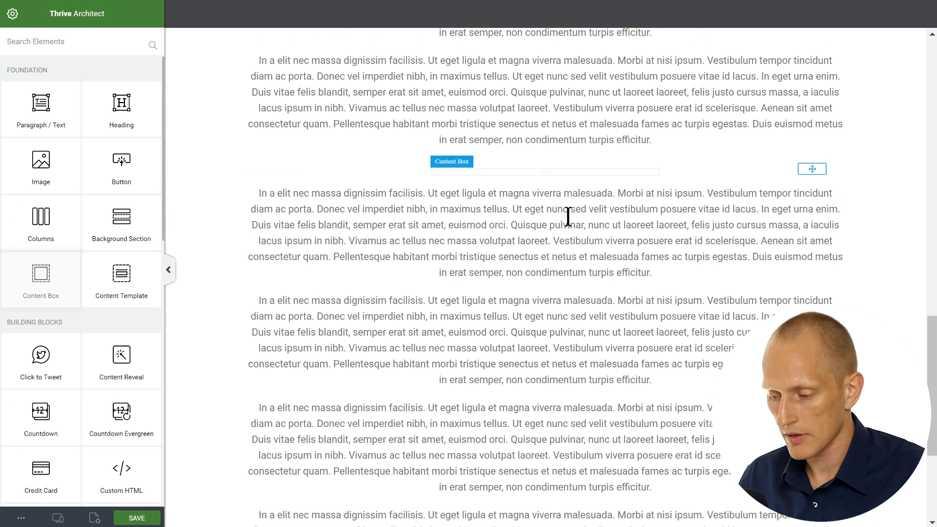
Step: Place a Content Box inside the new background section
{"action": "left_click", "coordinate": [452, 162]}
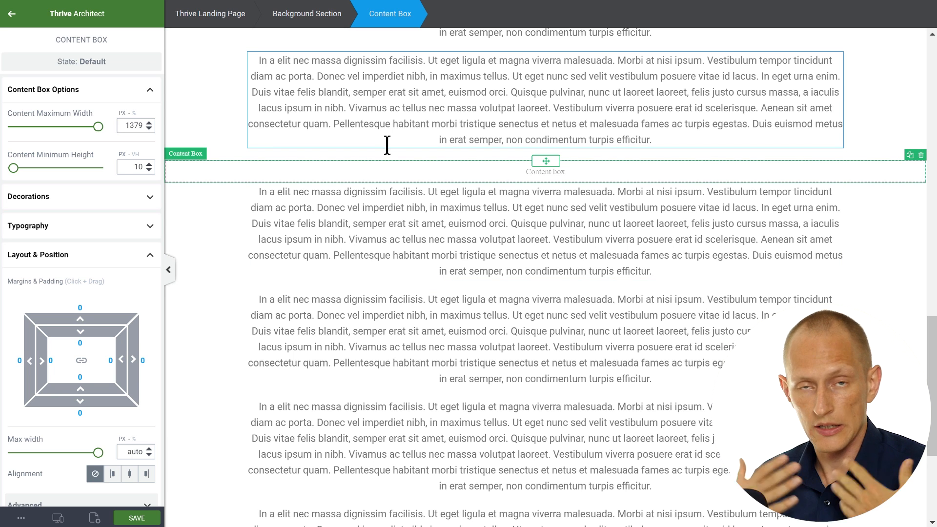
{"action": "mouse_move", "coordinate": [496, 189]}
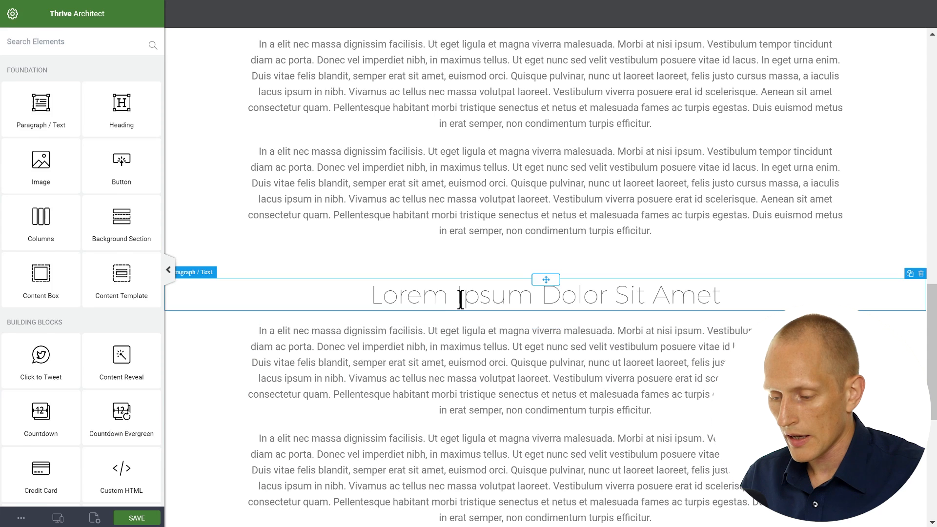
Step: Replace the placeholder with 'Click Here to Get Your Special Offer!' and make it bold
{"action": "left_click", "coordinate": [538, 295]}
{"action": "type", "text": "Click Here to"}
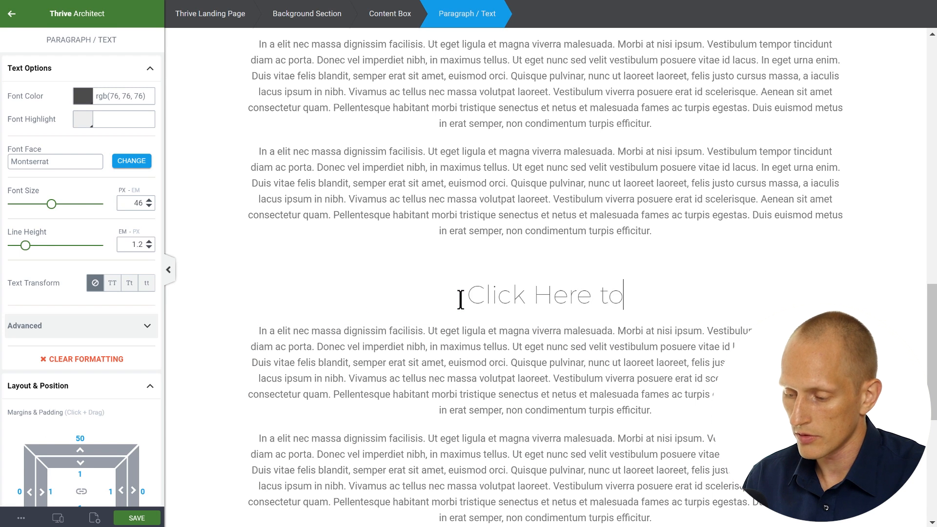
{"action": "type", "text": "Get Your S"}
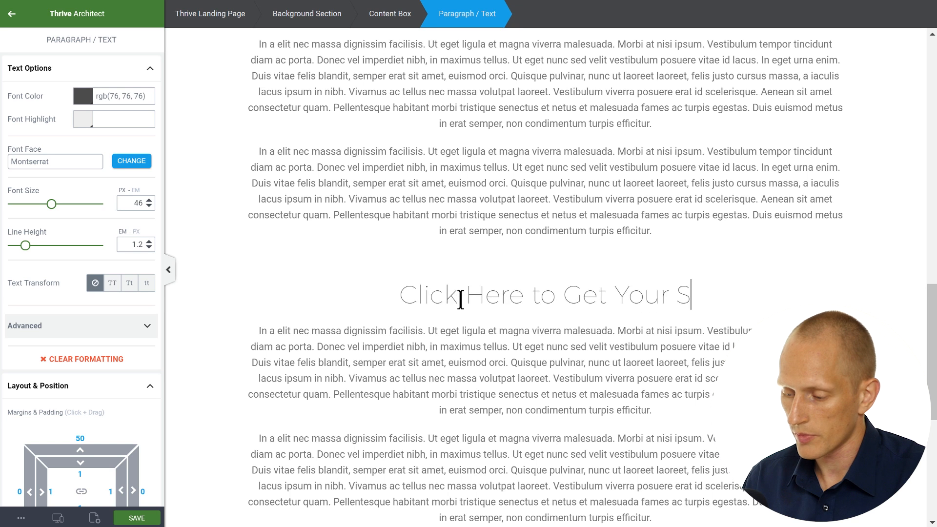
{"action": "type", "text": "pecial Offer!"}
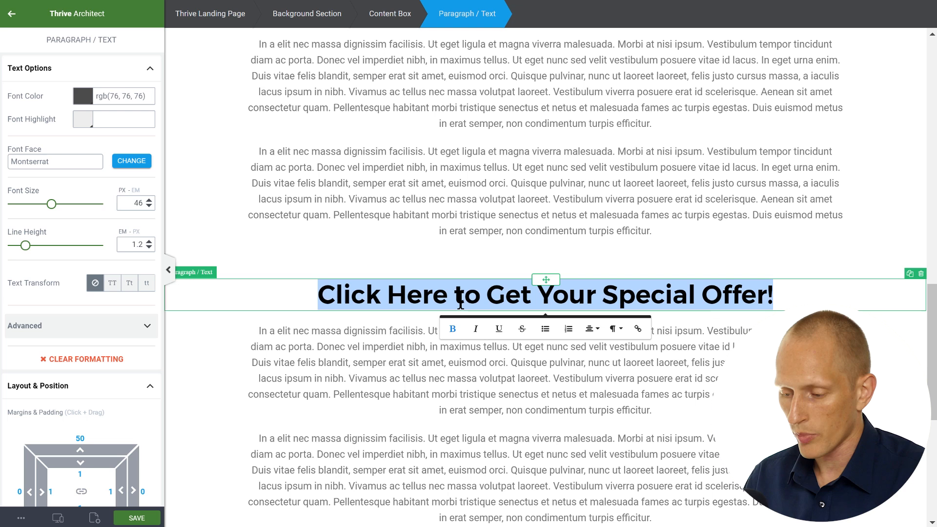
{"action": "left_click", "coordinate": [392, 294]}
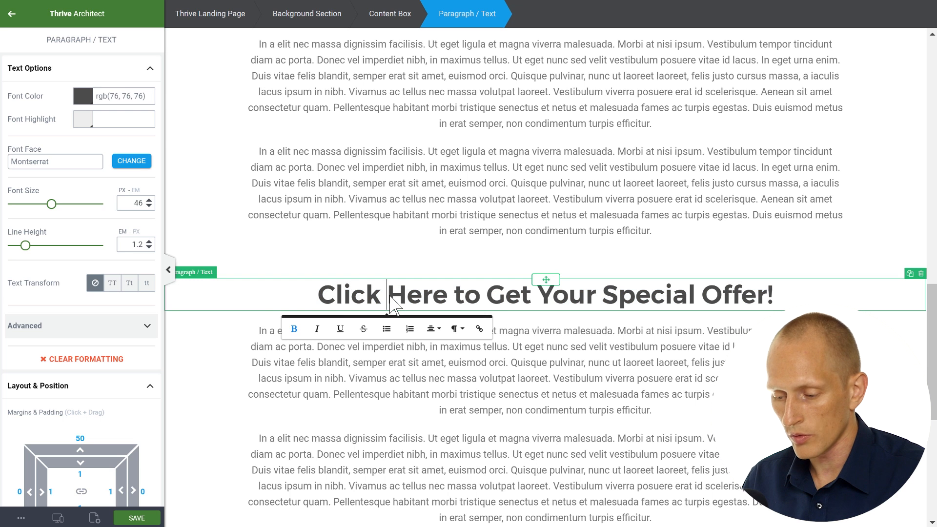
{"action": "scroll", "scroll_direction": "down", "scroll_amount": 3}
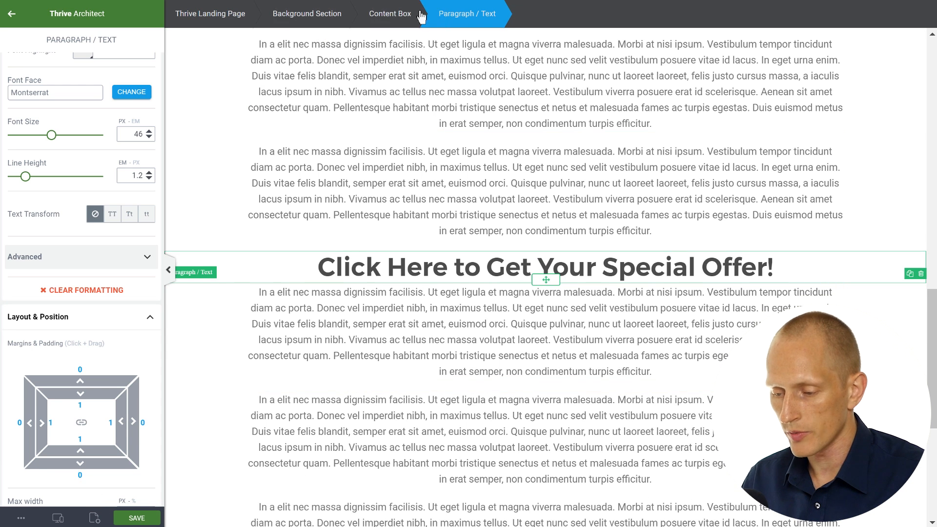
Step: Select the Background Section; set top/bottom padding to 50 px and margins to 20 px
{"action": "left_click", "coordinate": [307, 13]}
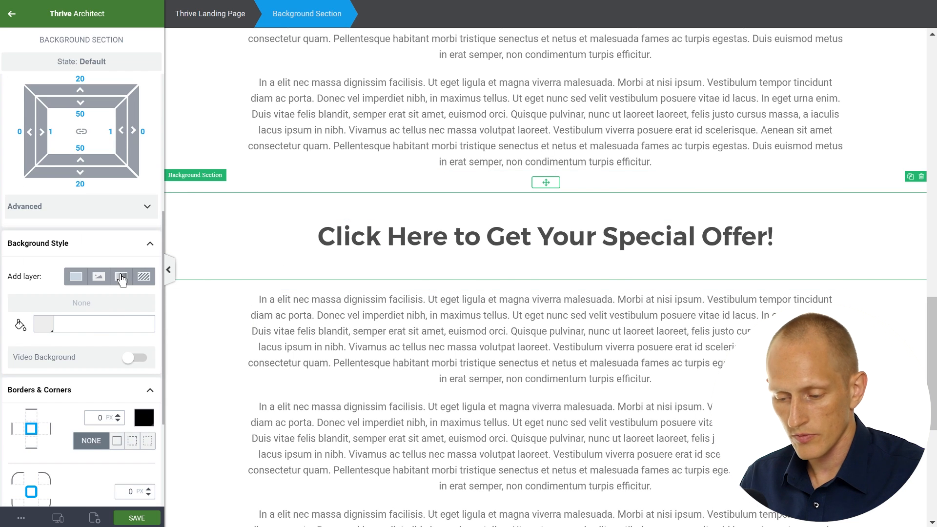
Step: Add a linear gradient background with an orange #fba000 end stop and apply it
{"action": "left_click", "coordinate": [122, 276]}
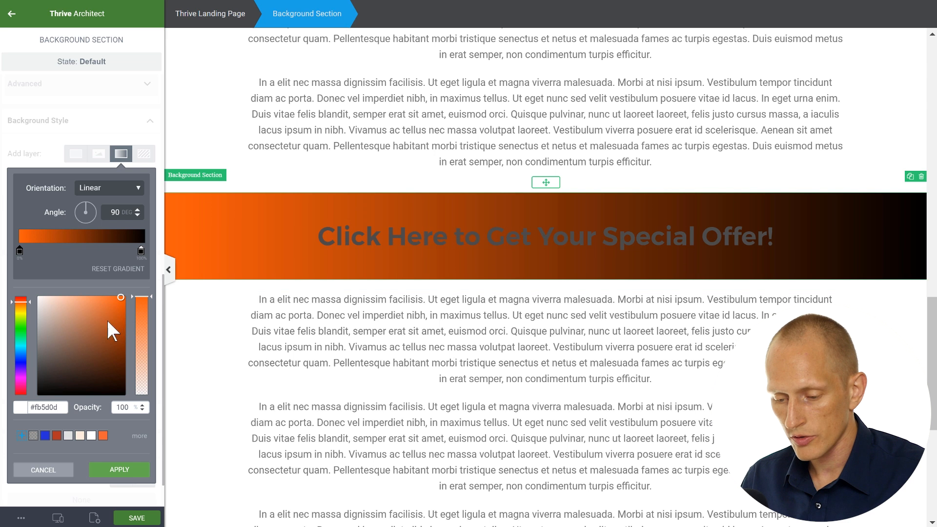
{"action": "left_click", "coordinate": [37, 395]}
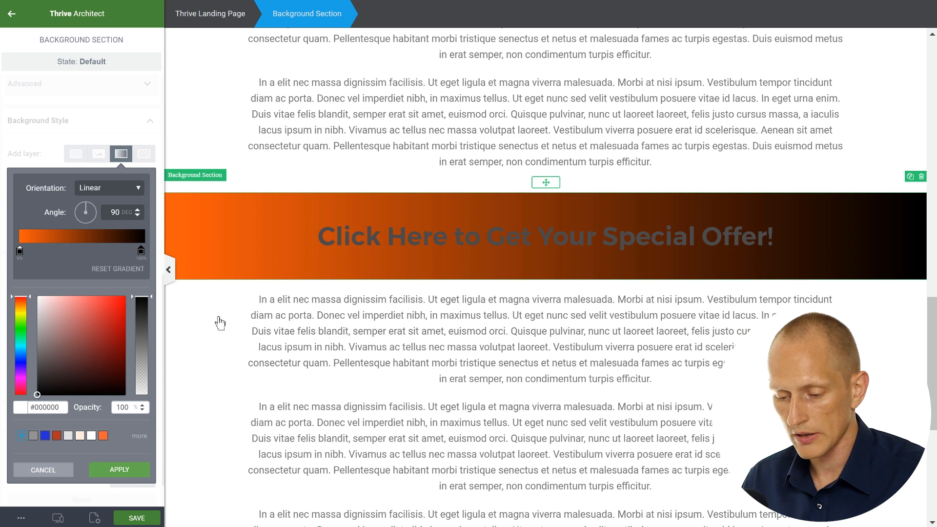
{"action": "left_click", "coordinate": [120, 297]}
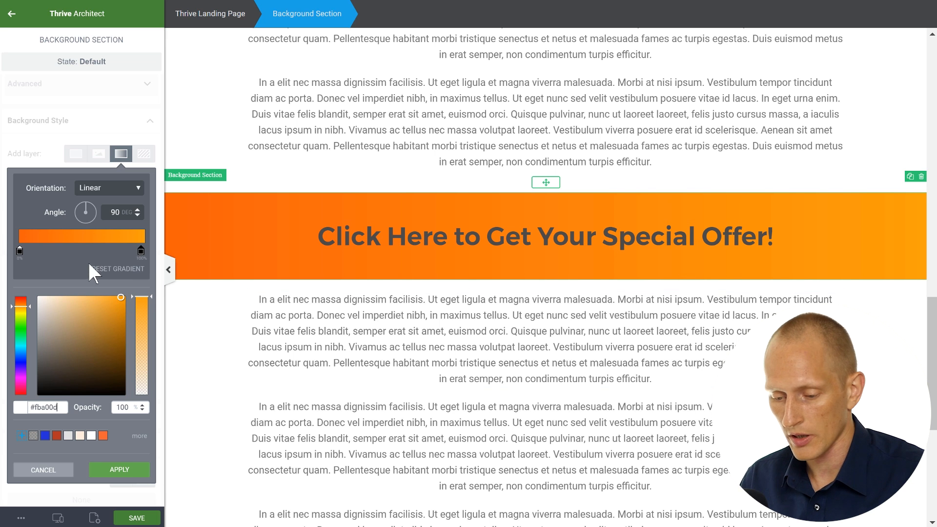
{"action": "left_click", "coordinate": [119, 469]}
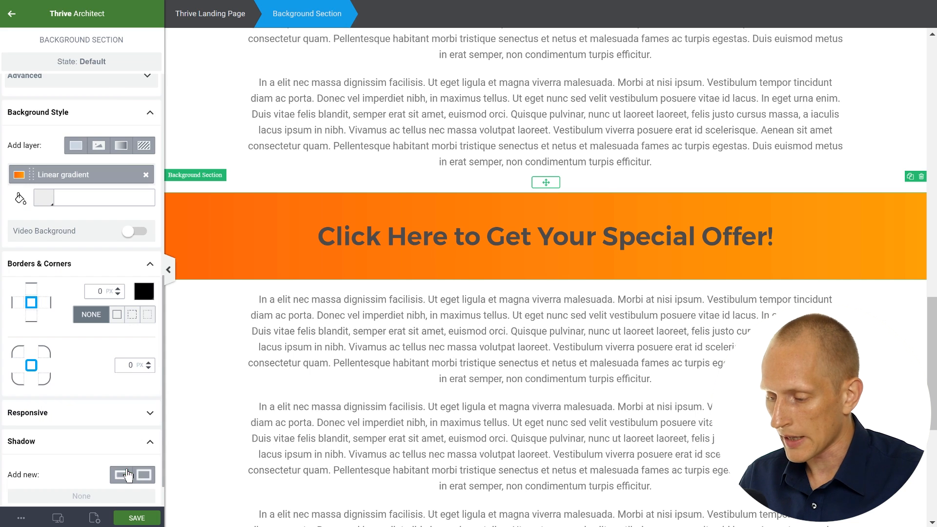
{"action": "left_click", "coordinate": [545, 236]}
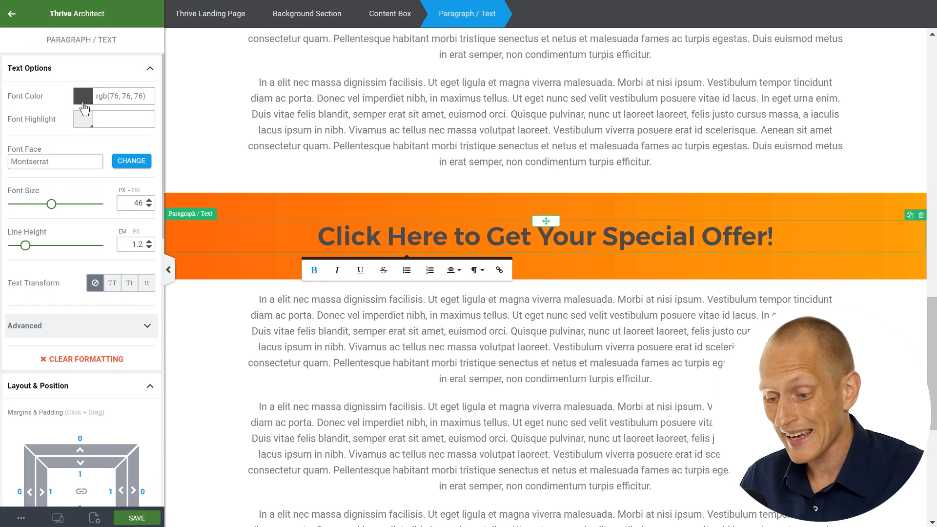
Step: Set the heading font colour to white and reopen the section's linear gradient
{"action": "left_click", "coordinate": [82, 96]}
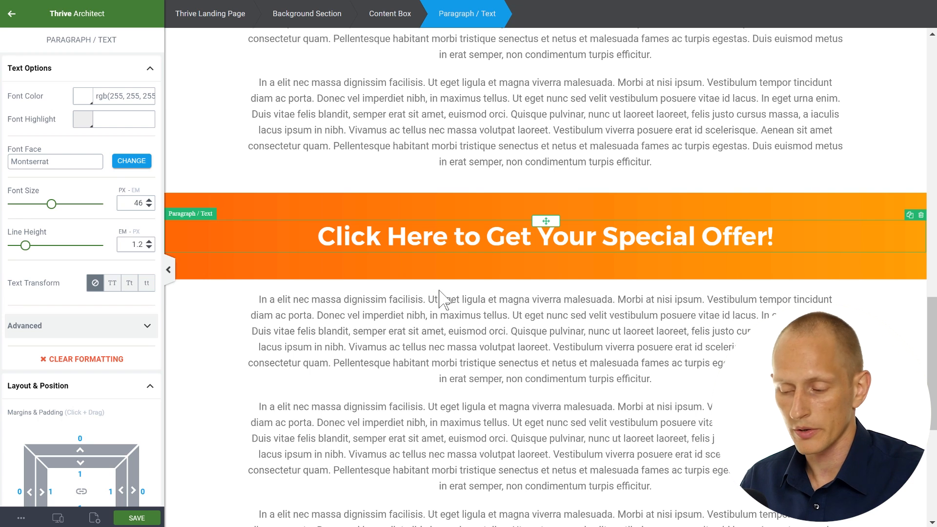
{"action": "left_click", "coordinate": [307, 14]}
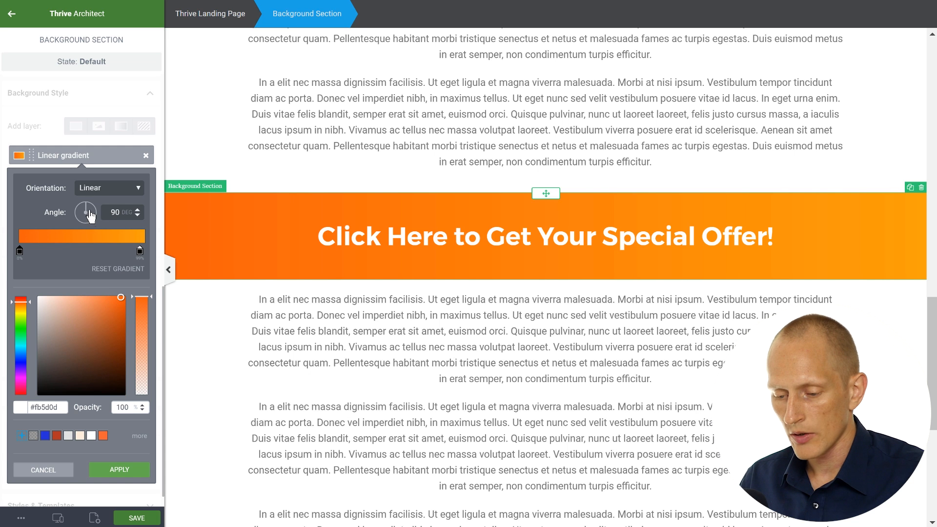
Step: Rotate the gradient angle to 331 degrees and apply it
{"action": "left_click_drag", "start_coordinate": [93, 206], "coordinate": [78, 216]}
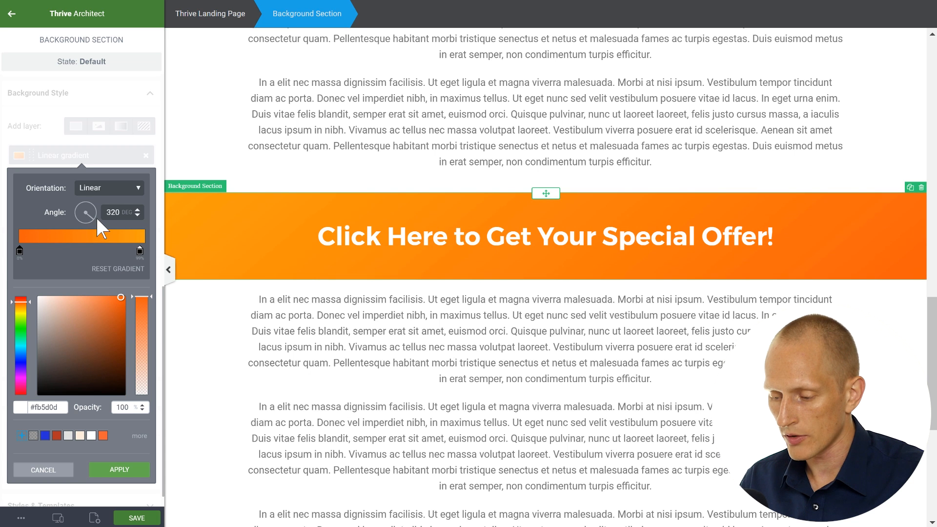
{"action": "left_click_drag", "start_coordinate": [86, 206], "coordinate": [89, 208]}
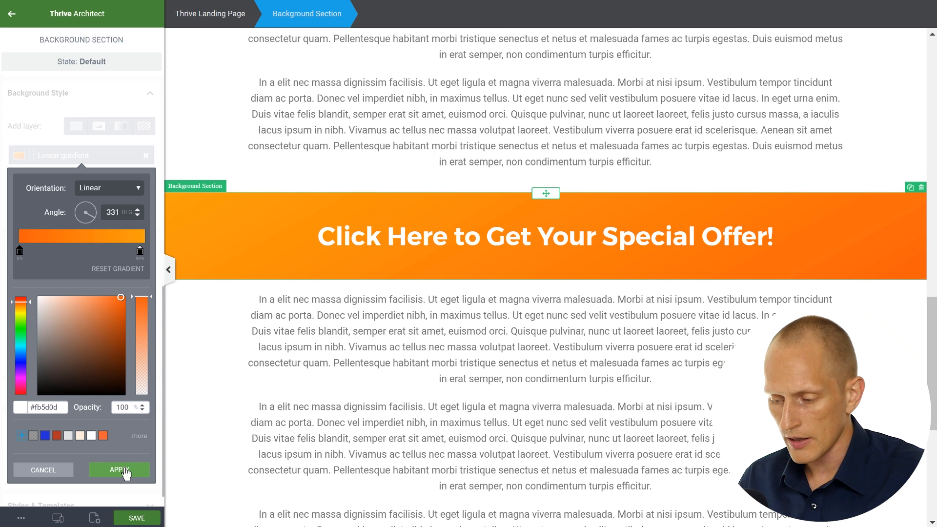
{"action": "left_click", "coordinate": [118, 469]}
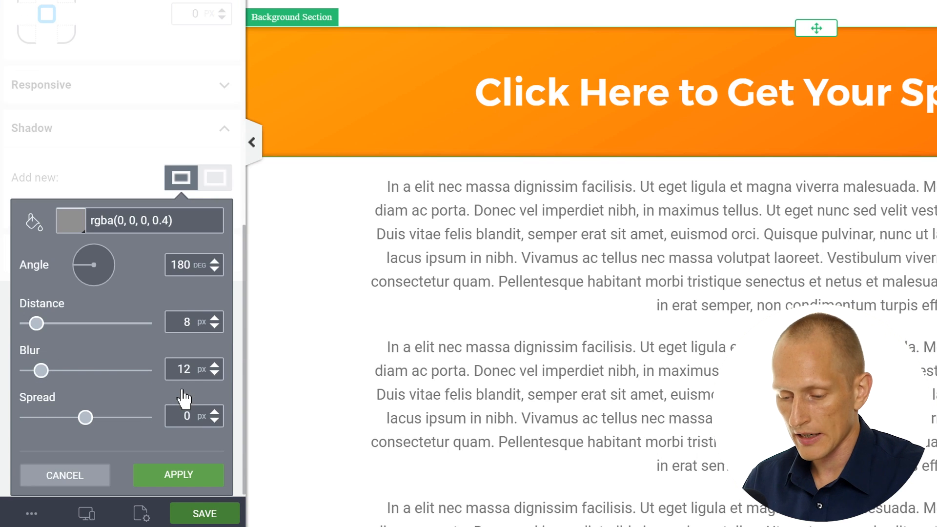
{"action": "mouse_move", "coordinate": [84, 314]}
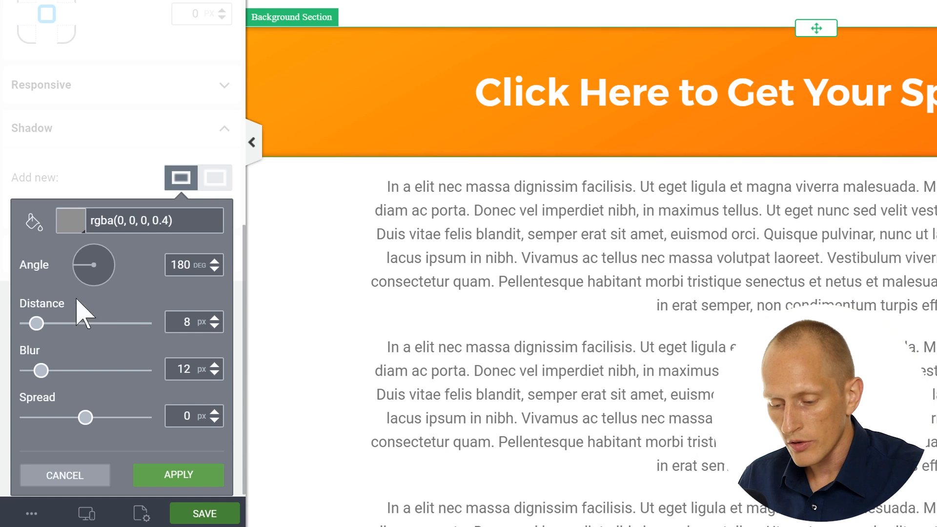
{"action": "mouse_move", "coordinate": [88, 269]}
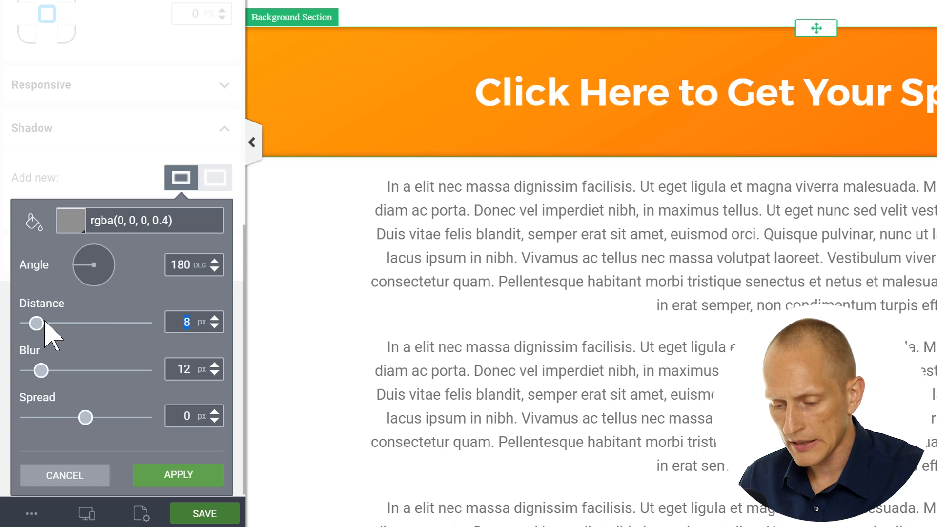
Step: Give the section an inner shadow with 0 distance and about 27 px blur
{"action": "left_click_drag", "start_coordinate": [34, 323], "coordinate": [23, 323]}
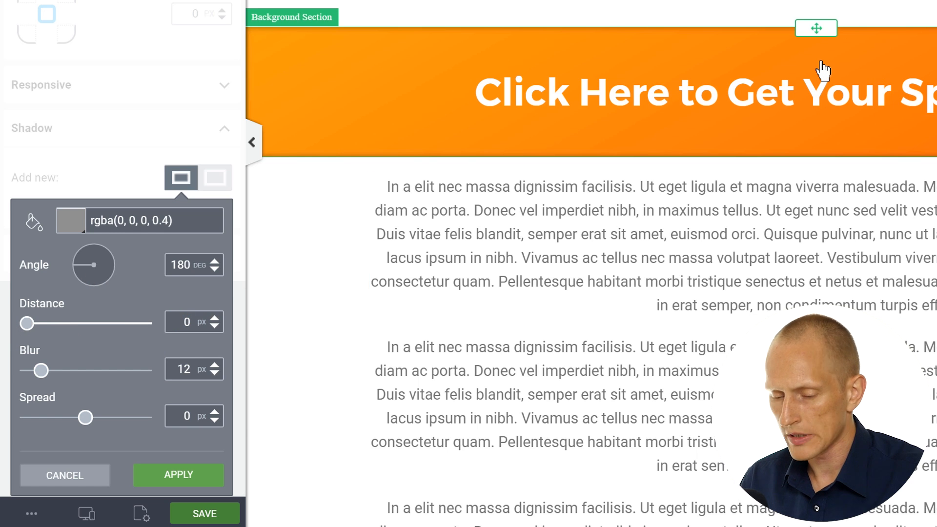
{"action": "mouse_move", "coordinate": [40, 370]}
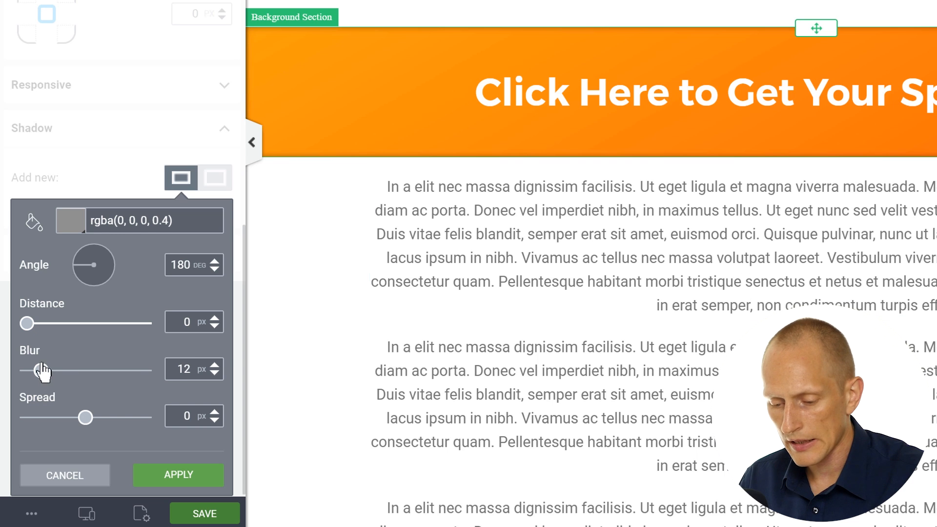
{"action": "left_click_drag", "start_coordinate": [42, 371], "coordinate": [83, 370]}
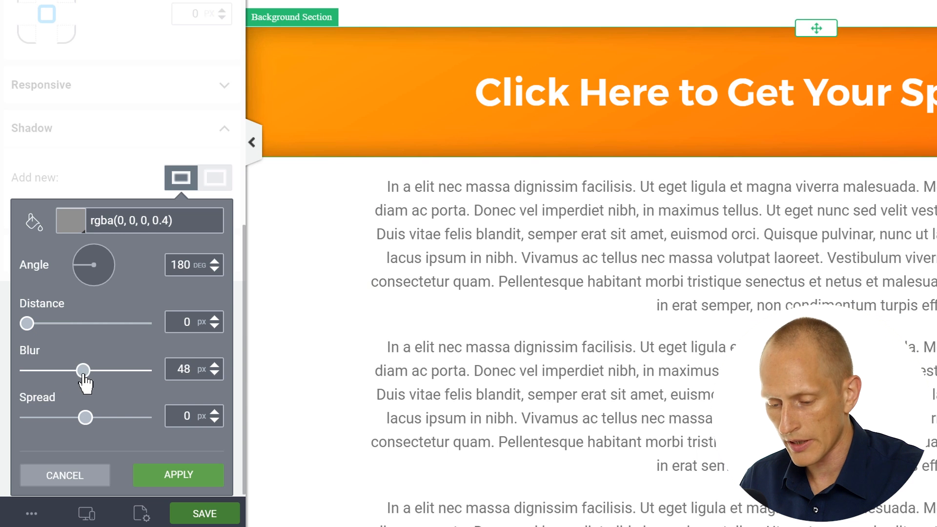
{"action": "left_click_drag", "start_coordinate": [82, 371], "coordinate": [84, 370]}
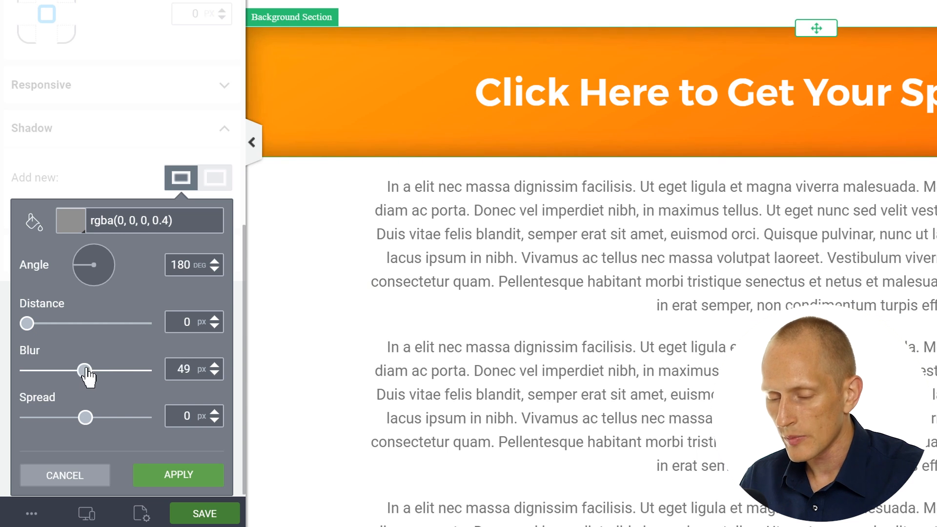
{"action": "left_click_drag", "start_coordinate": [85, 371], "coordinate": [68, 423]}
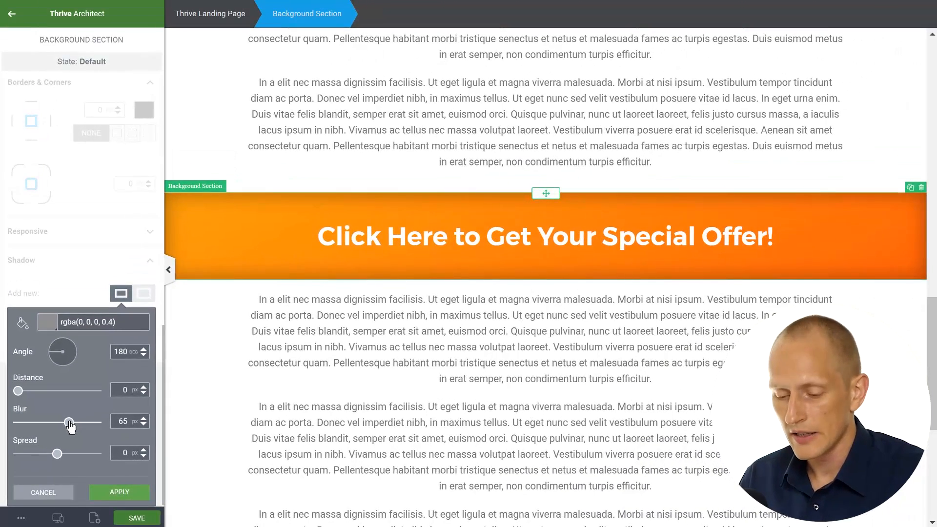
{"action": "left_click_drag", "start_coordinate": [68, 422], "coordinate": [88, 422]}
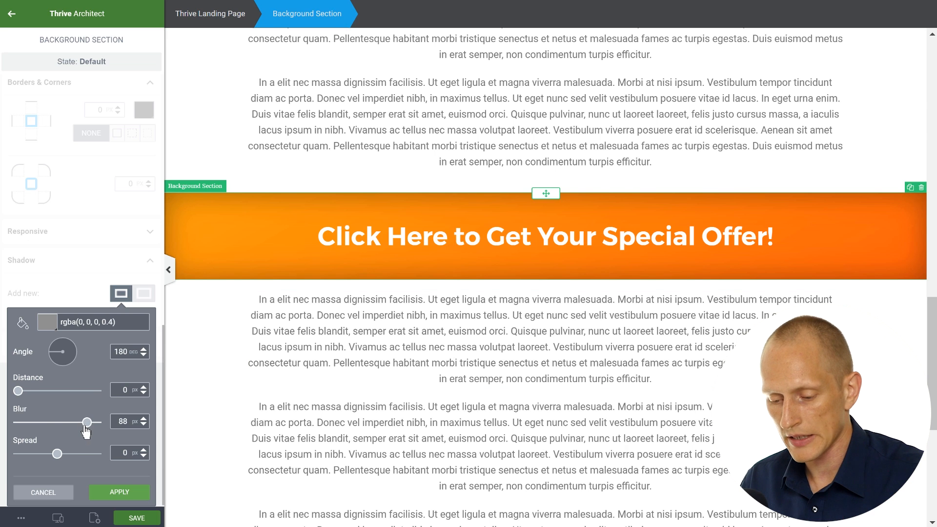
{"action": "left_click_drag", "start_coordinate": [83, 423], "coordinate": [24, 423]}
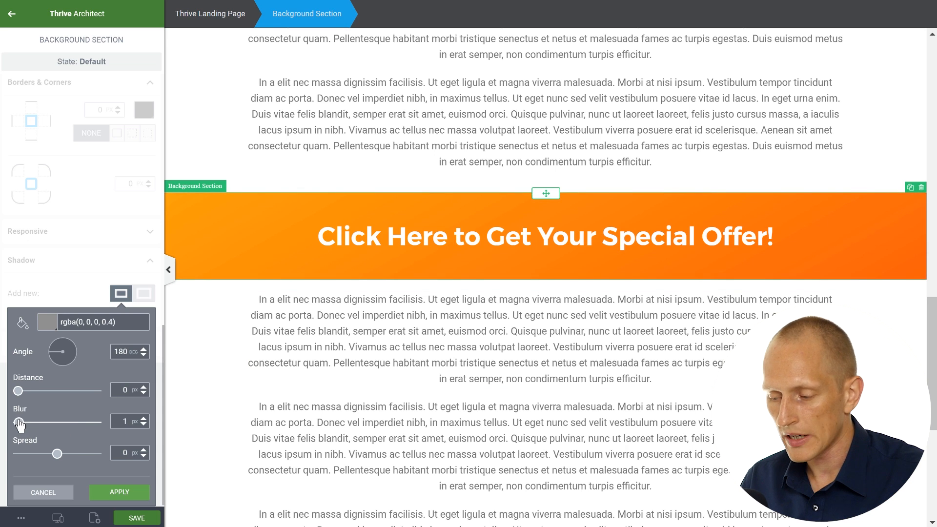
{"action": "left_click_drag", "start_coordinate": [23, 421], "coordinate": [32, 422]}
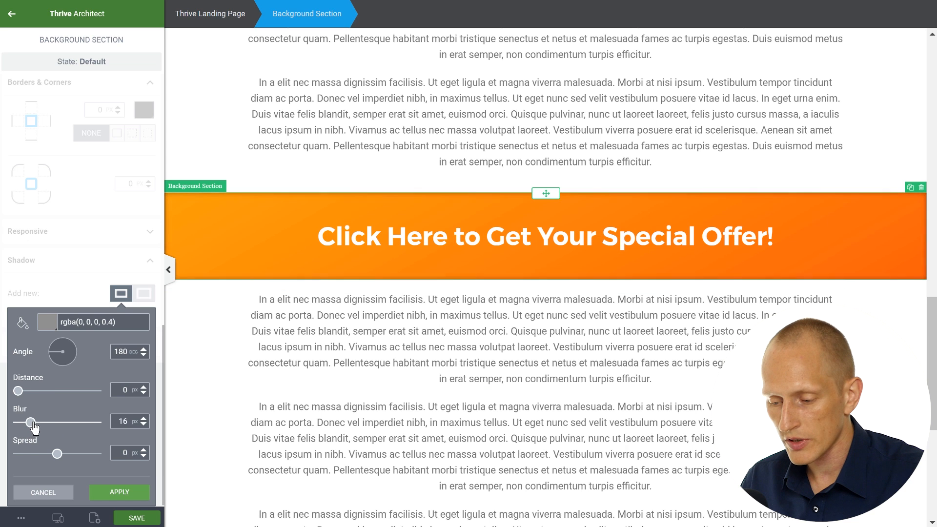
{"action": "left_click_drag", "start_coordinate": [32, 423], "coordinate": [40, 424]}
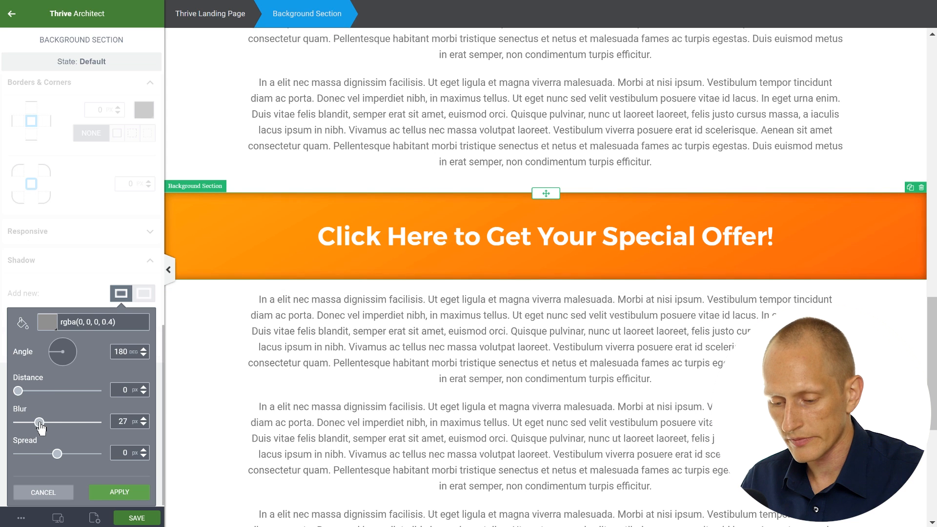
{"action": "left_click", "coordinate": [53, 322]}
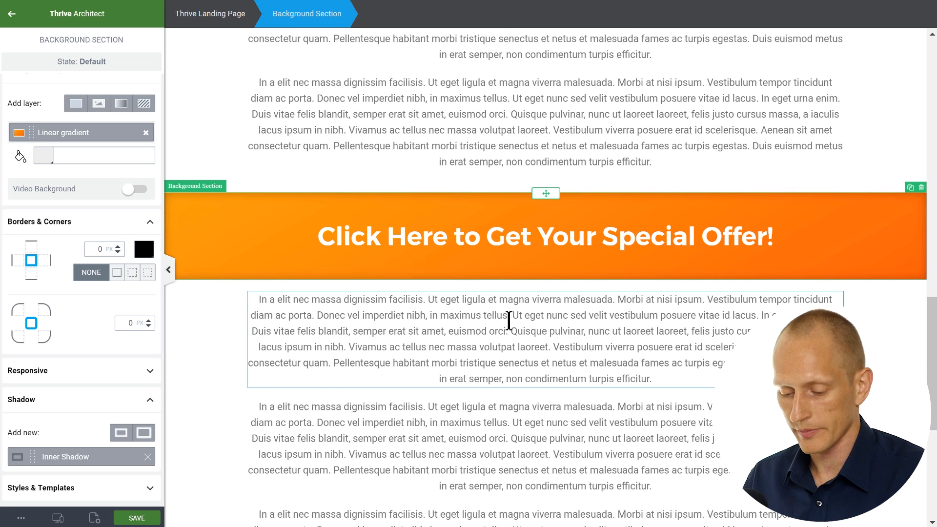
Step: Animate the heading to slide in from the left on a loop
{"action": "left_click", "coordinate": [545, 236]}
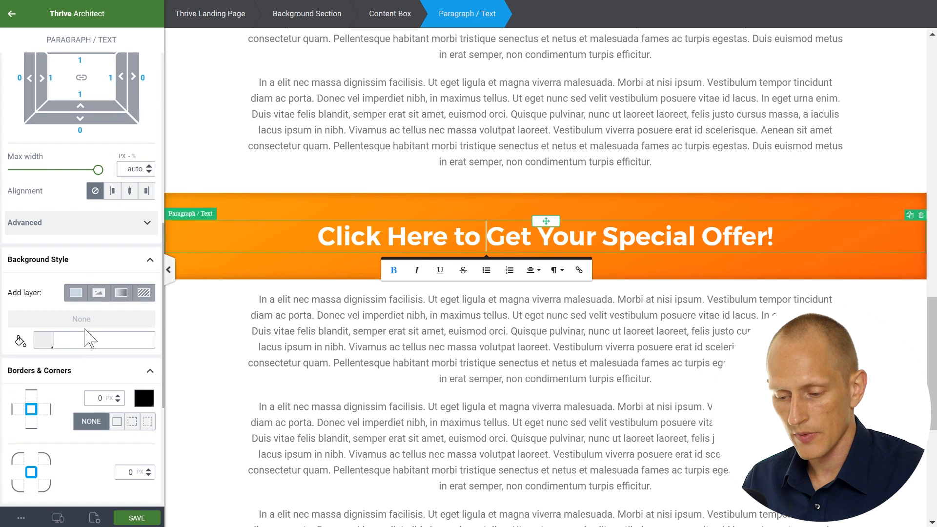
{"action": "scroll", "scroll_direction": "down", "scroll_amount": 3}
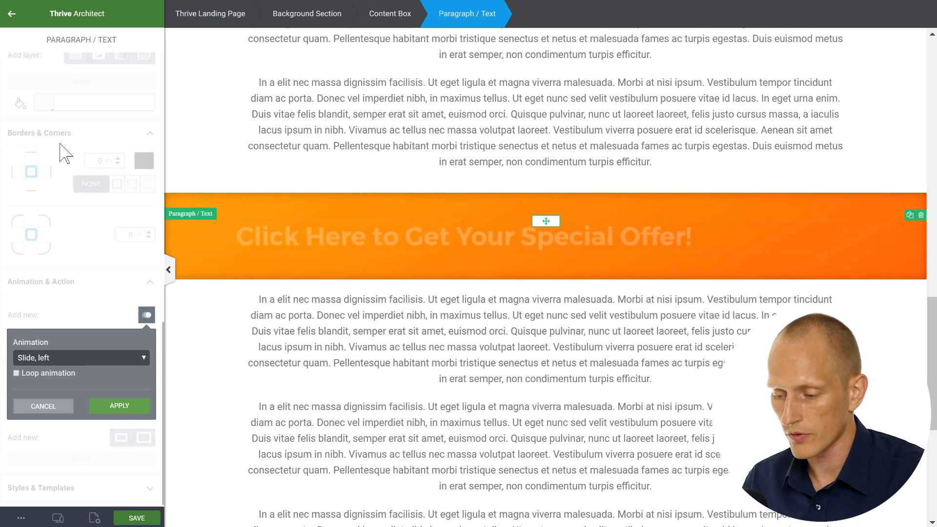
{"action": "left_click", "coordinate": [16, 373]}
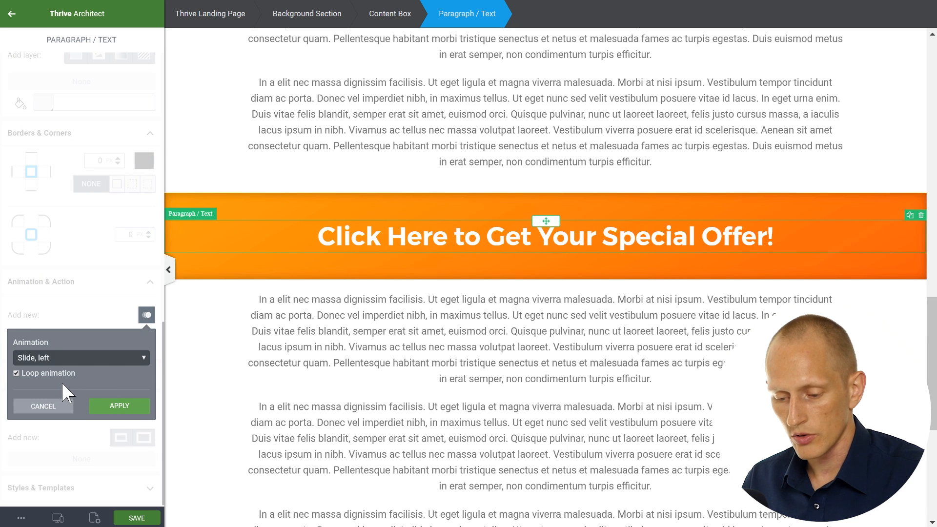
{"action": "left_click", "coordinate": [119, 405]}
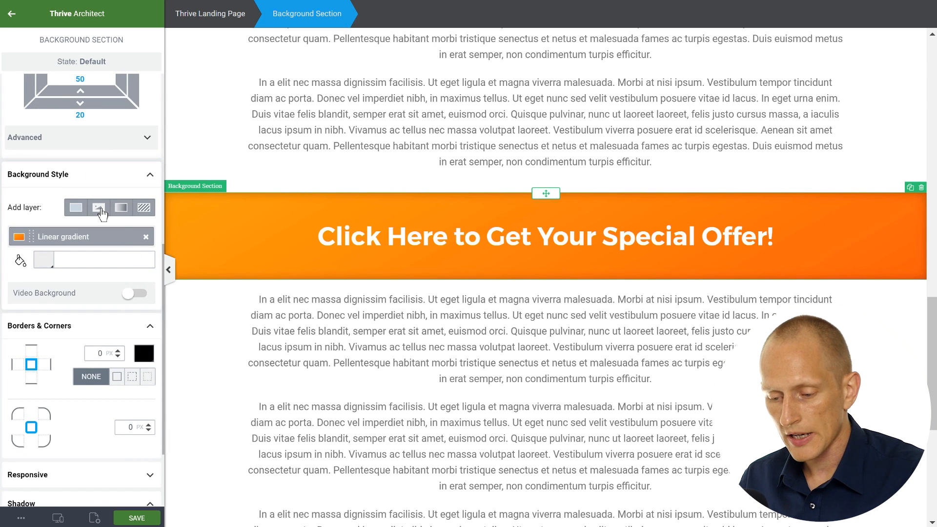
Step: Add an image background layer and keep the linear gradient layer above it
{"action": "left_click", "coordinate": [98, 207]}
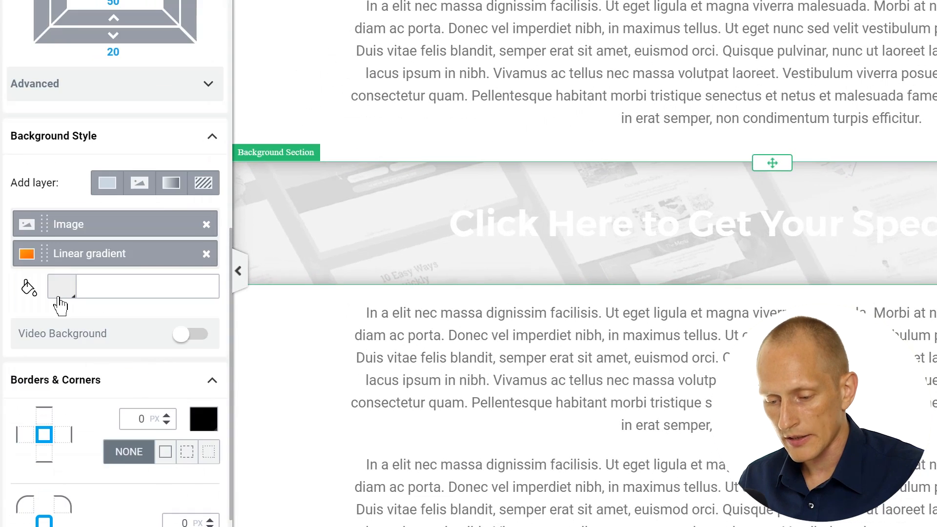
{"action": "left_click", "coordinate": [208, 224]}
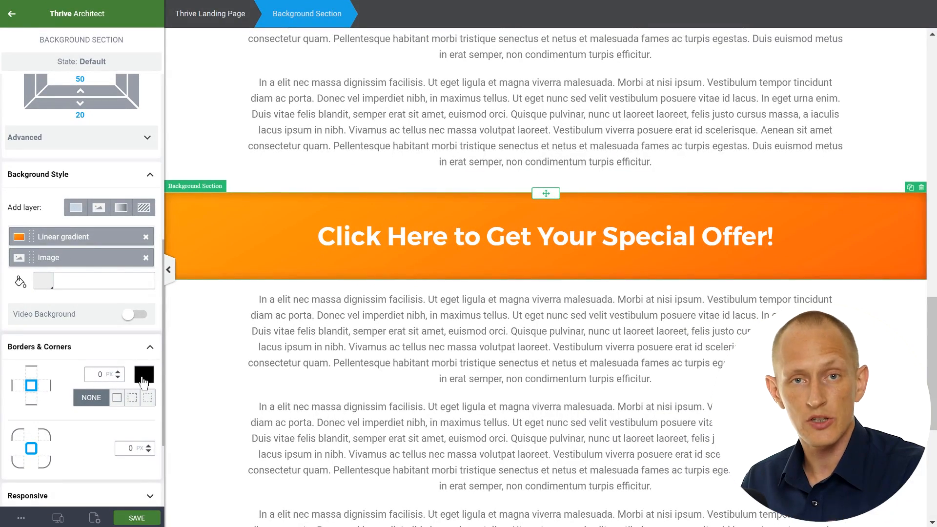
{"action": "left_click", "coordinate": [339, 434]}
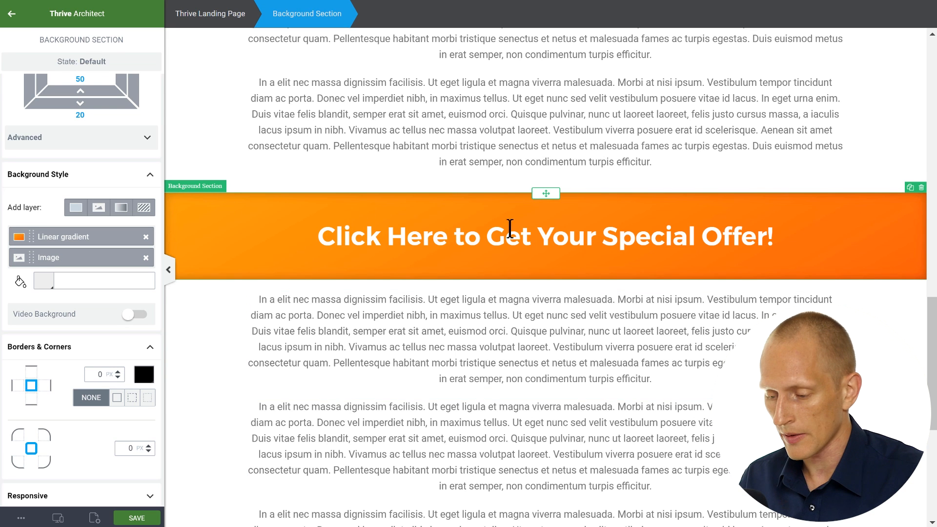
{"action": "mouse_move", "coordinate": [465, 293]}
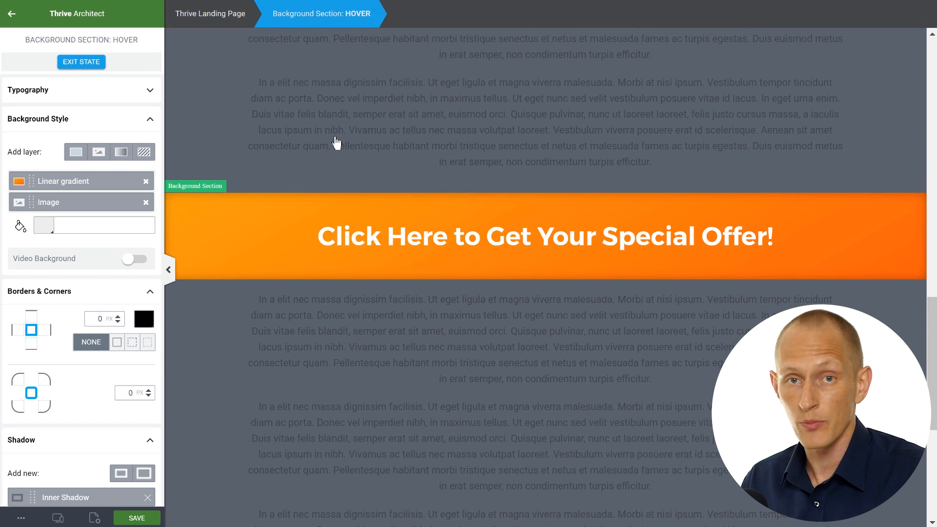
{"action": "mouse_move", "coordinate": [306, 176]}
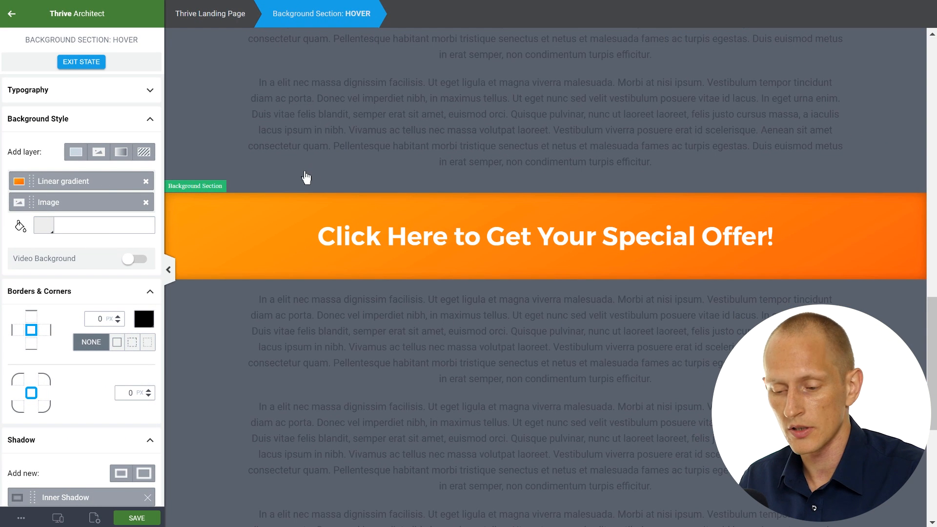
Step: Make the hover-state orange gradient semi-transparent over the image, then return to the default state
{"action": "left_click", "coordinate": [63, 181]}
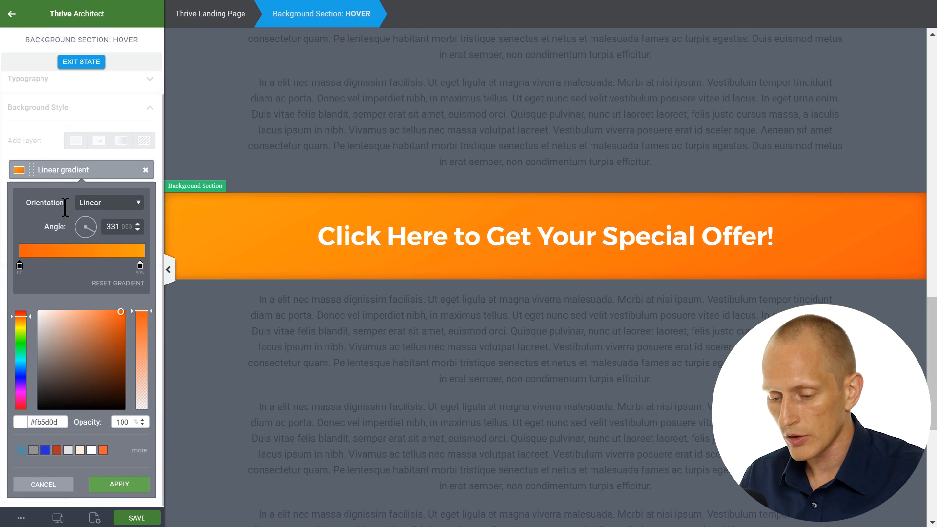
{"action": "left_click_drag", "start_coordinate": [142, 311], "coordinate": [142, 326]}
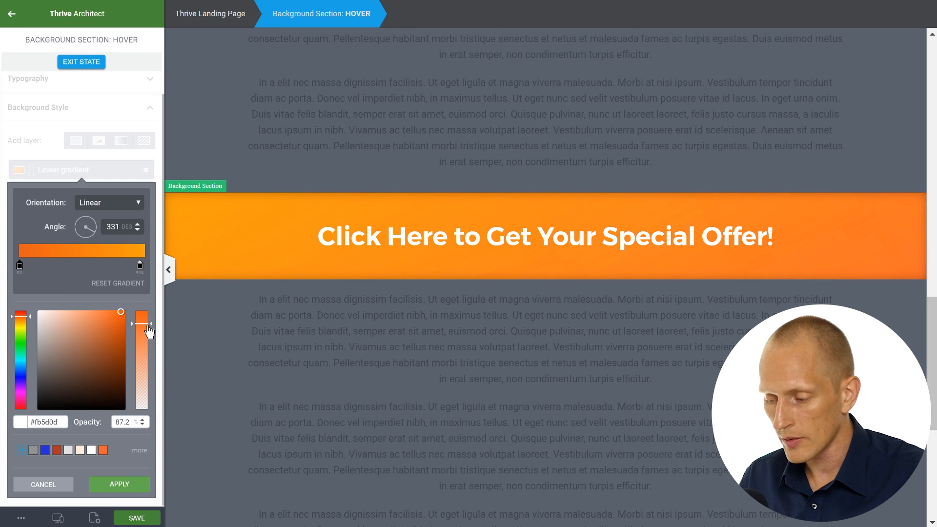
{"action": "left_click_drag", "start_coordinate": [141, 318], "coordinate": [142, 335]}
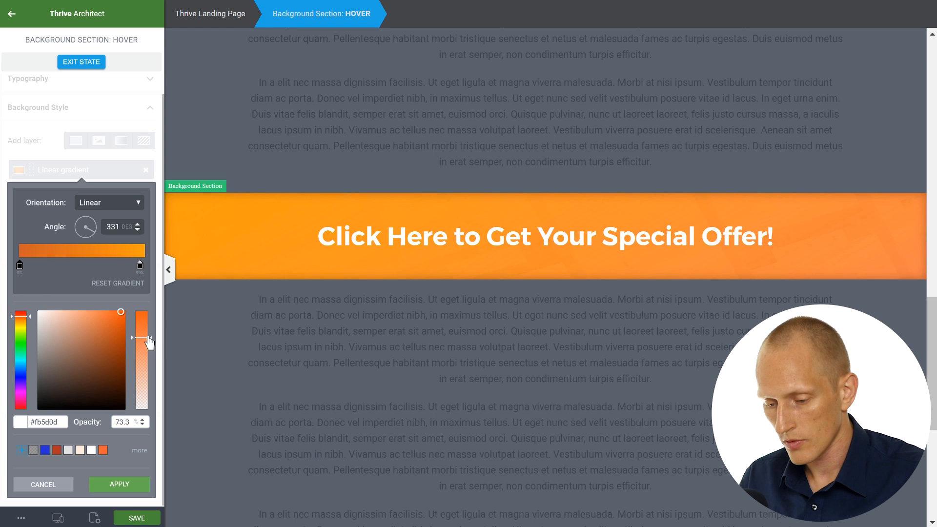
{"action": "left_click_drag", "start_coordinate": [141, 341], "coordinate": [141, 327]}
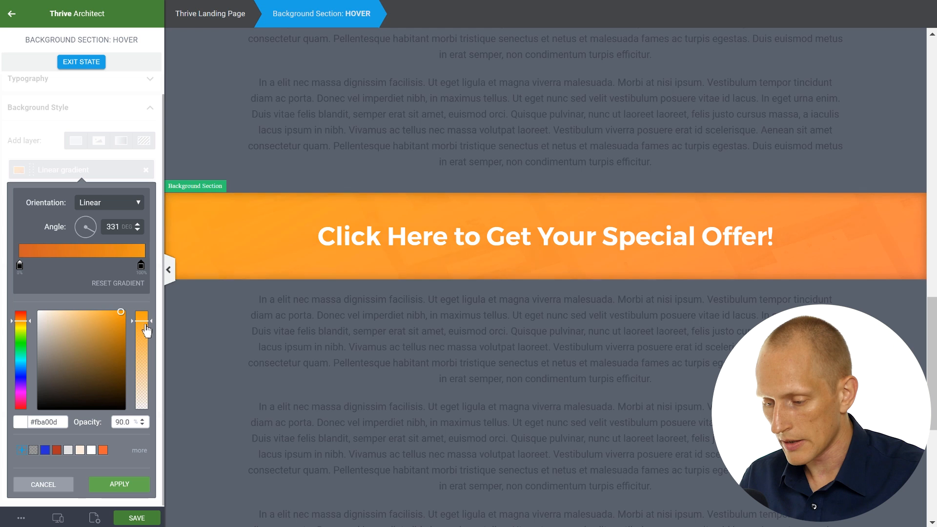
{"action": "left_click_drag", "start_coordinate": [142, 320], "coordinate": [142, 340]}
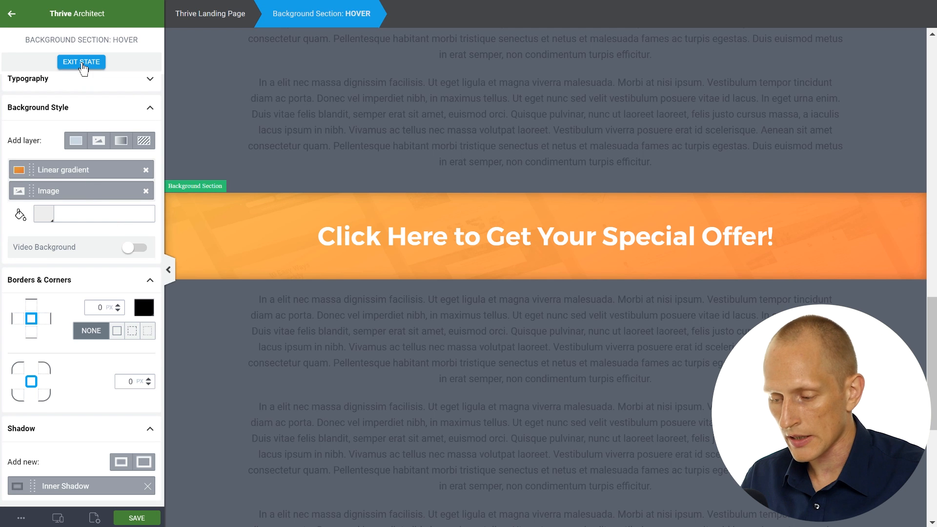
{"action": "left_click", "coordinate": [80, 62]}
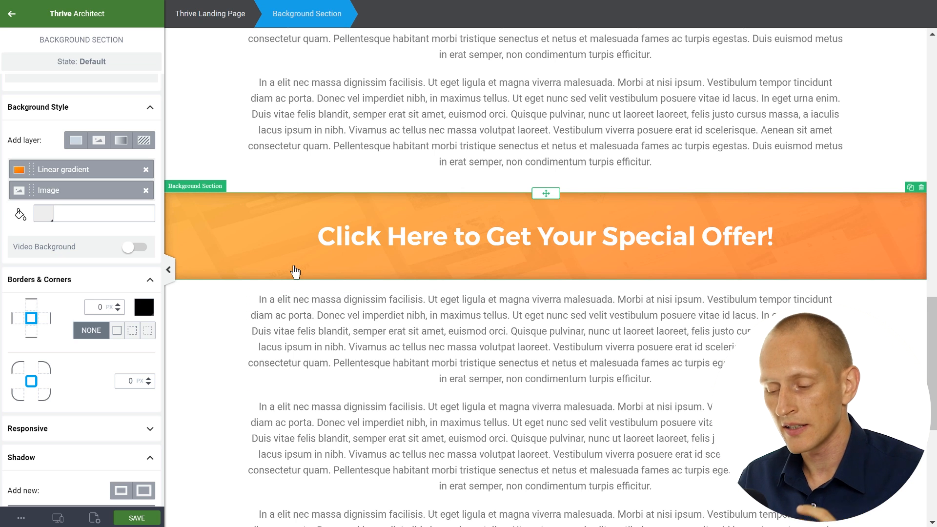
{"action": "mouse_move", "coordinate": [856, 266]}
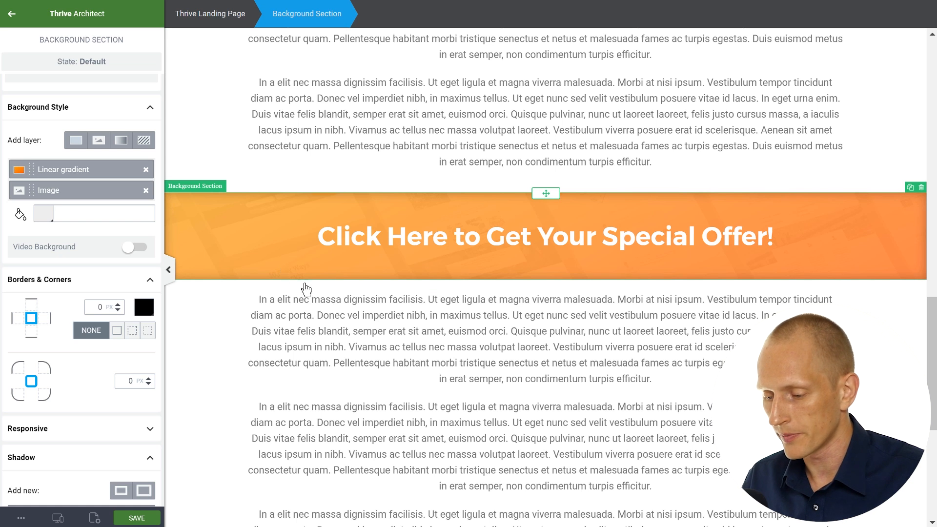
{"action": "left_click", "coordinate": [544, 237]}
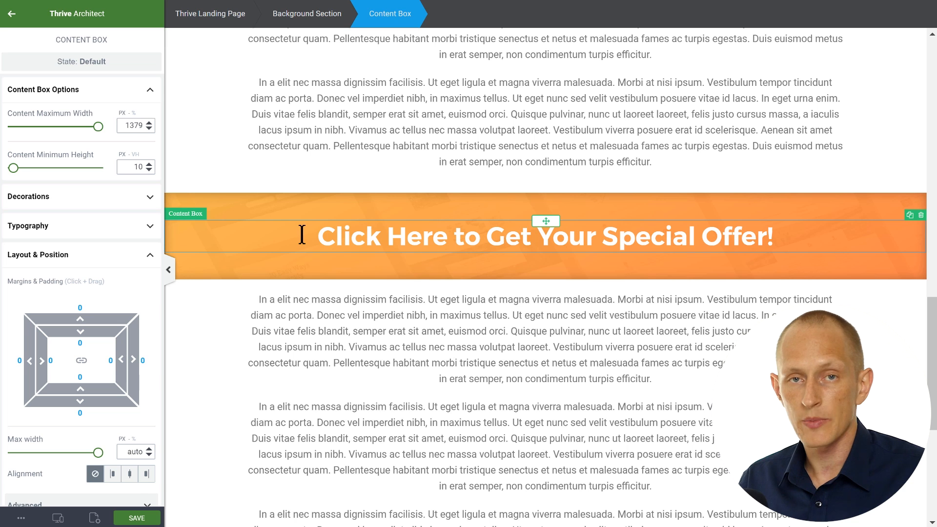
Step: Select the orange section and the heading's content box, start adding a link, then cancel it
{"action": "left_click", "coordinate": [306, 13]}
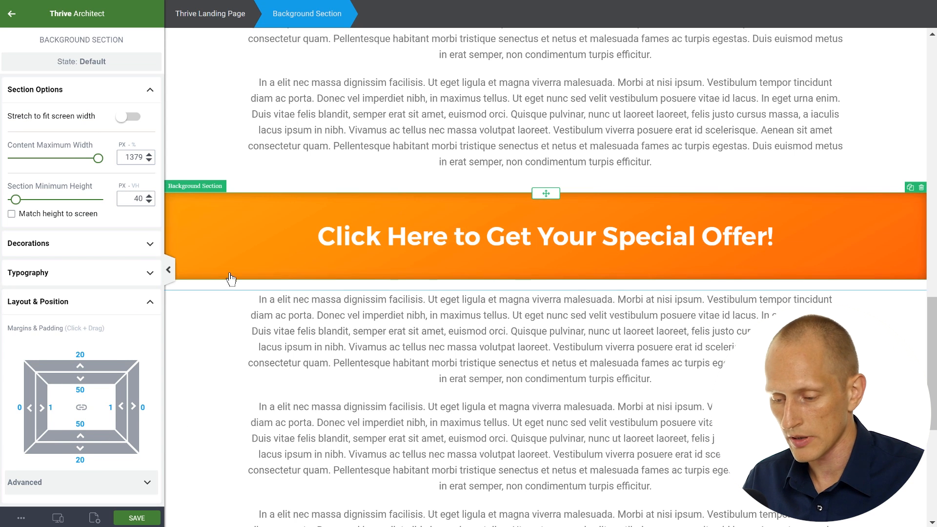
{"action": "left_click", "coordinate": [544, 236]}
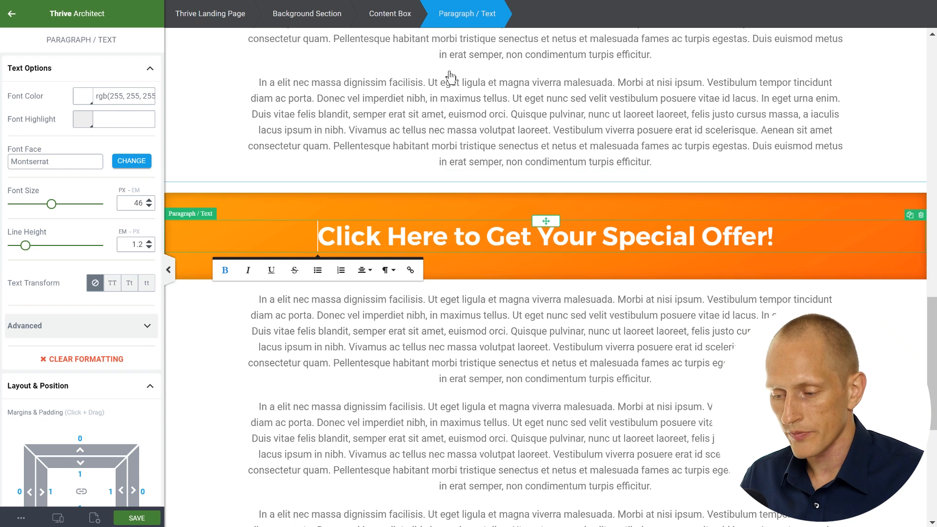
{"action": "left_click", "coordinate": [390, 14]}
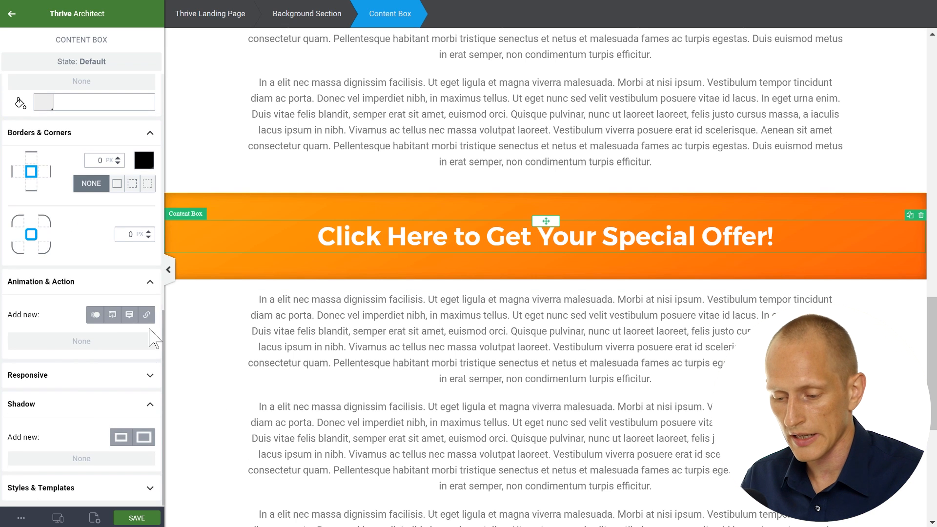
{"action": "left_click", "coordinate": [146, 315]}
{"action": "type", "text": "https"}
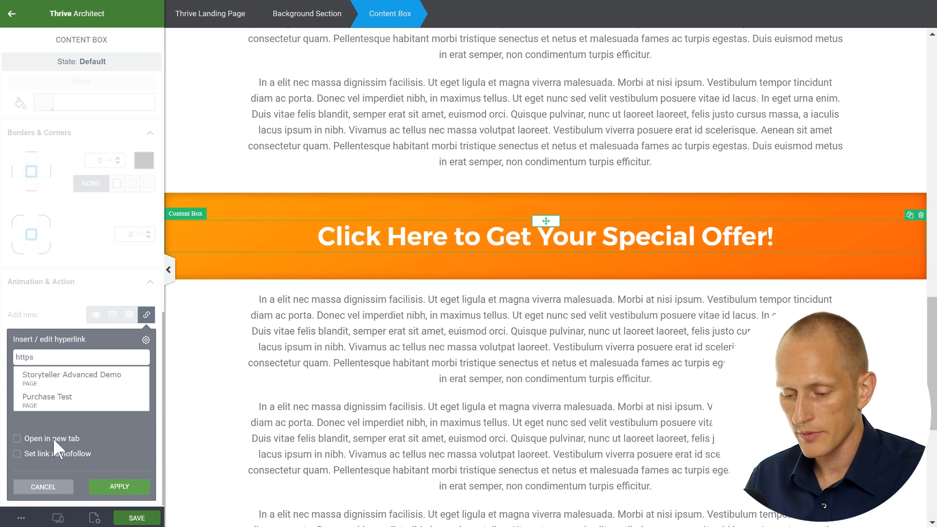
{"action": "left_click", "coordinate": [71, 375]}
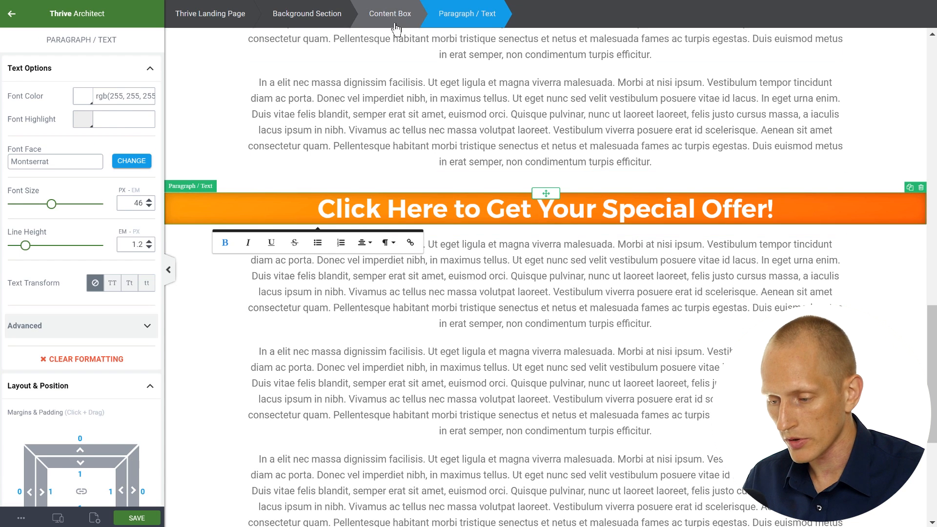
Step: Give the content box 50 px top and bottom padding, reselect the orange section, and save
{"action": "left_click", "coordinate": [389, 13]}
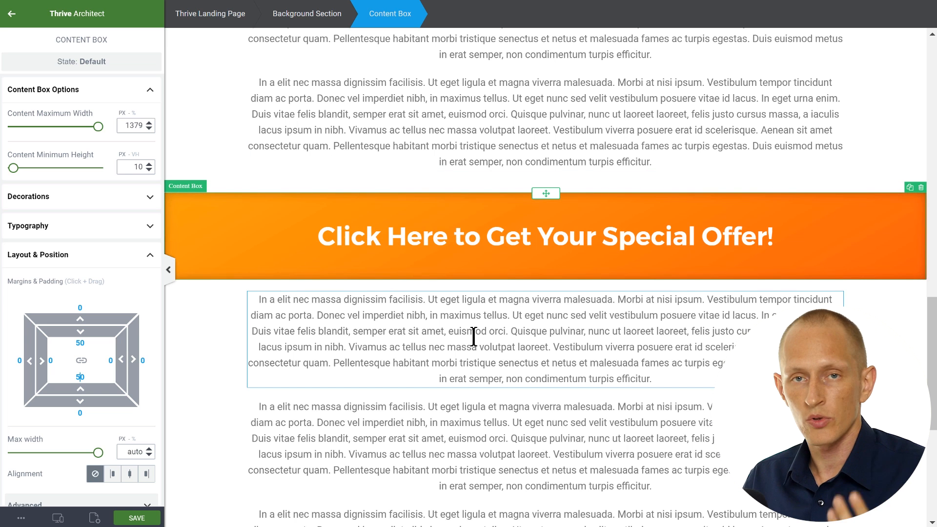
{"action": "left_click", "coordinate": [306, 14]}
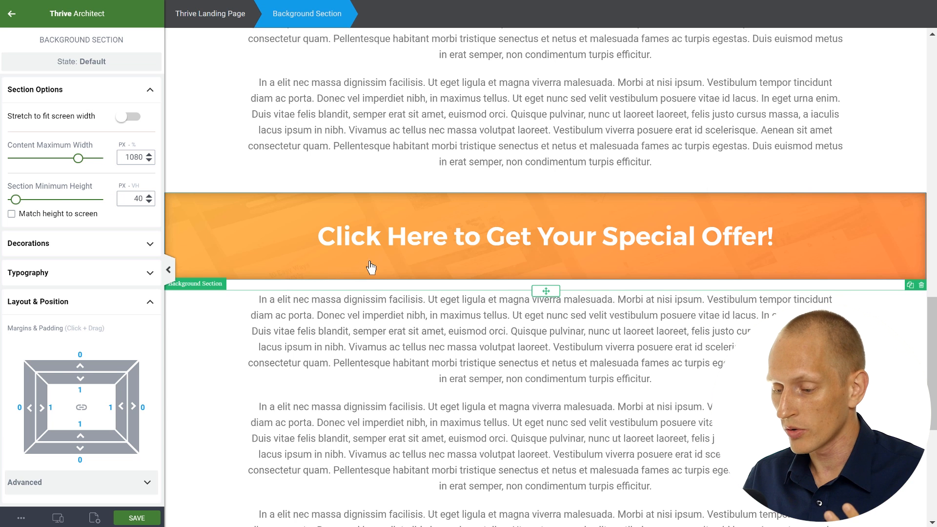
{"action": "left_click", "coordinate": [136, 517]}
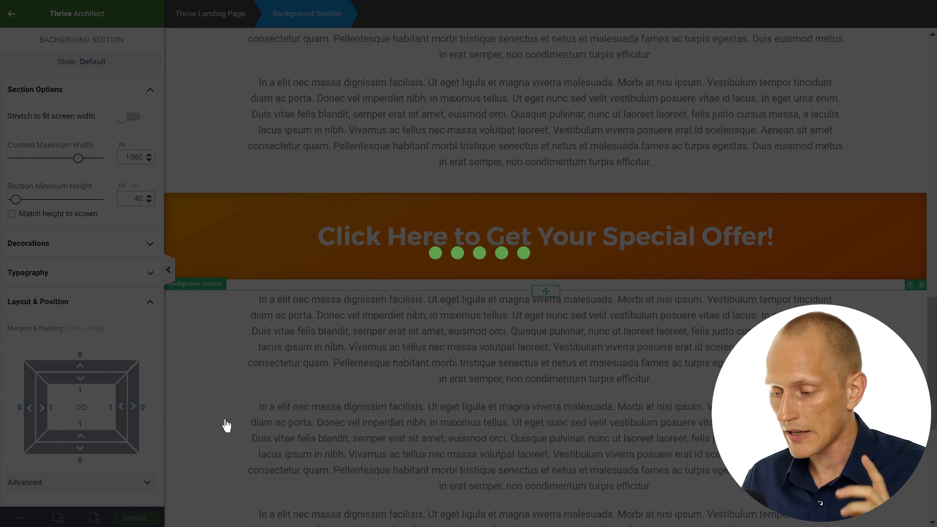
Step: Open the live page, scroll to the orange offer section, and click it to test the popup
{"action": "left_click", "coordinate": [136, 517]}
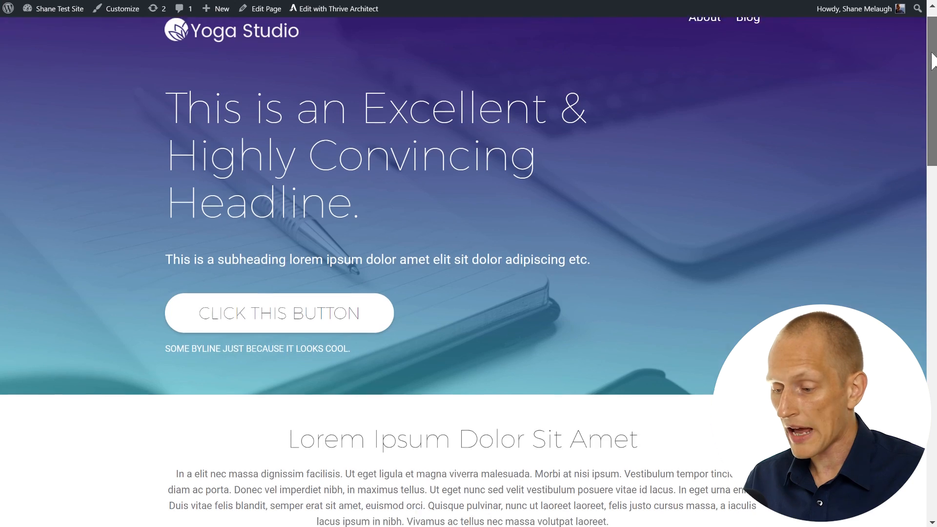
{"action": "scroll", "scroll_direction": "down", "scroll_amount": 3}
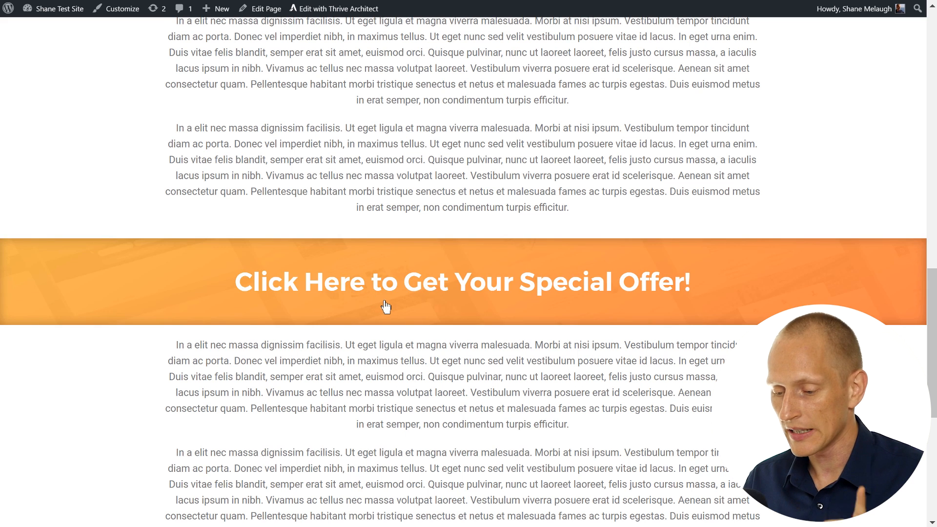
{"action": "left_click", "coordinate": [463, 282]}
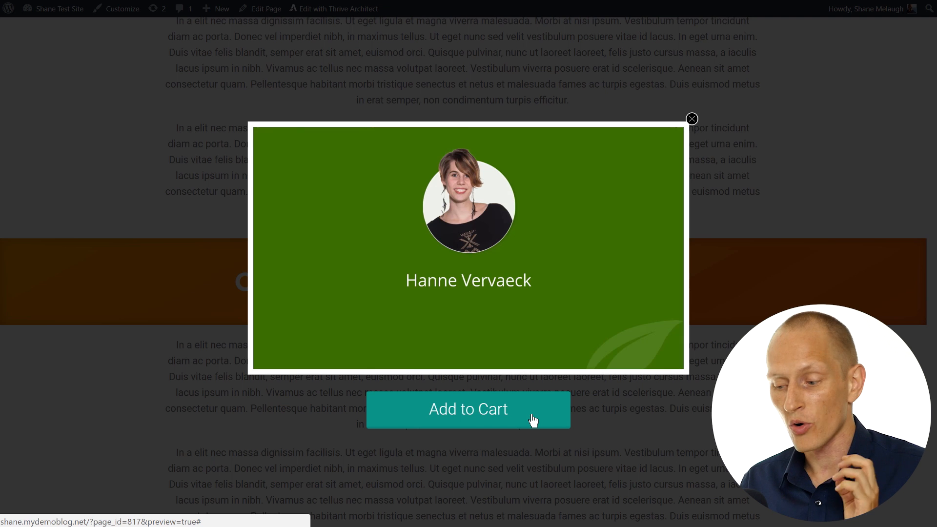
{"action": "mouse_move", "coordinate": [819, 147]}
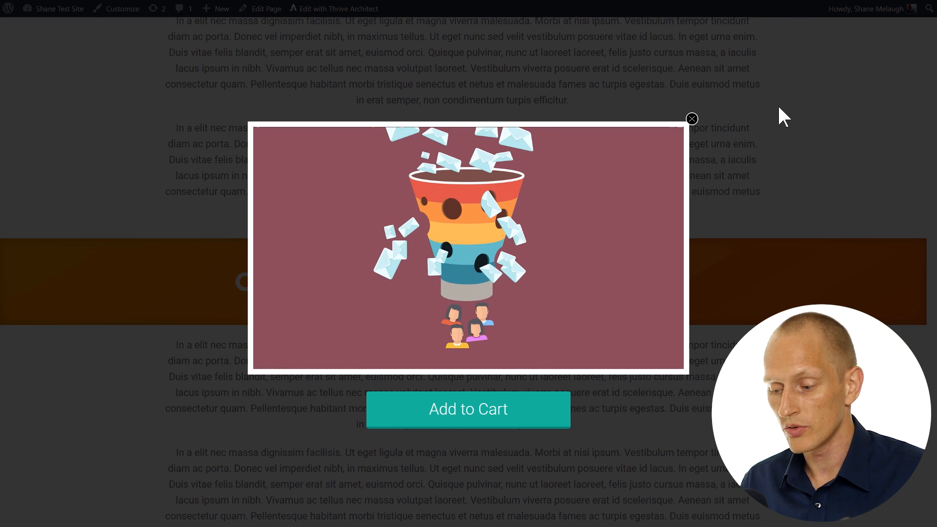
{"action": "mouse_move", "coordinate": [729, 122]}
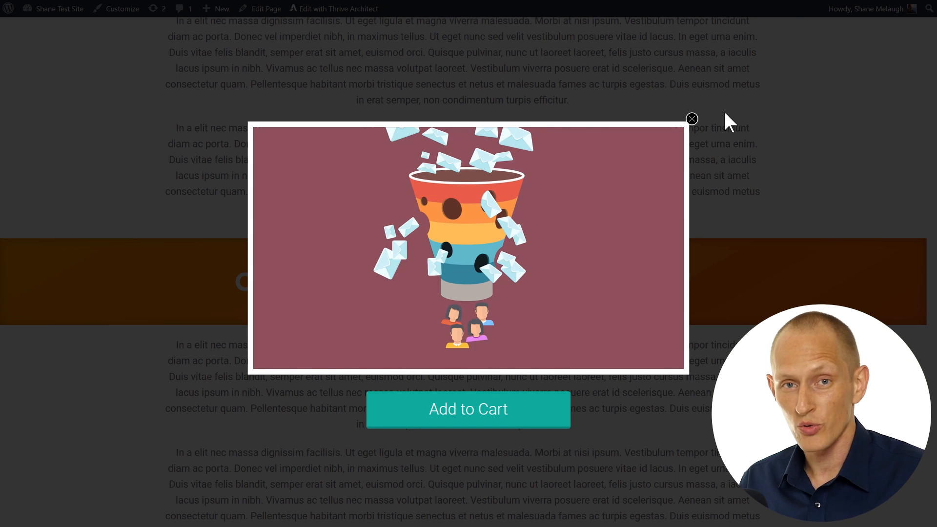
Step: Go to the Video Demo ThriveBox in Thrive Leads
{"action": "left_click", "coordinate": [692, 118]}
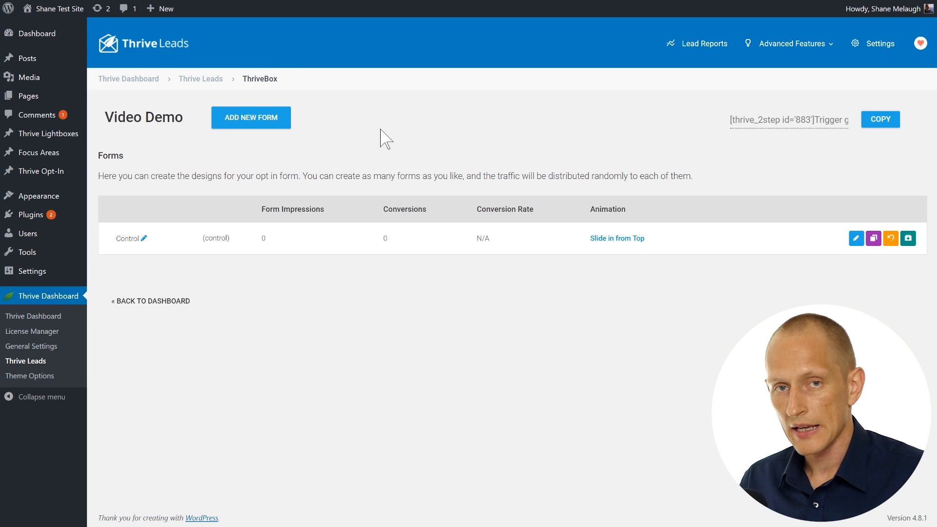
{"action": "mouse_move", "coordinate": [845, 286]}
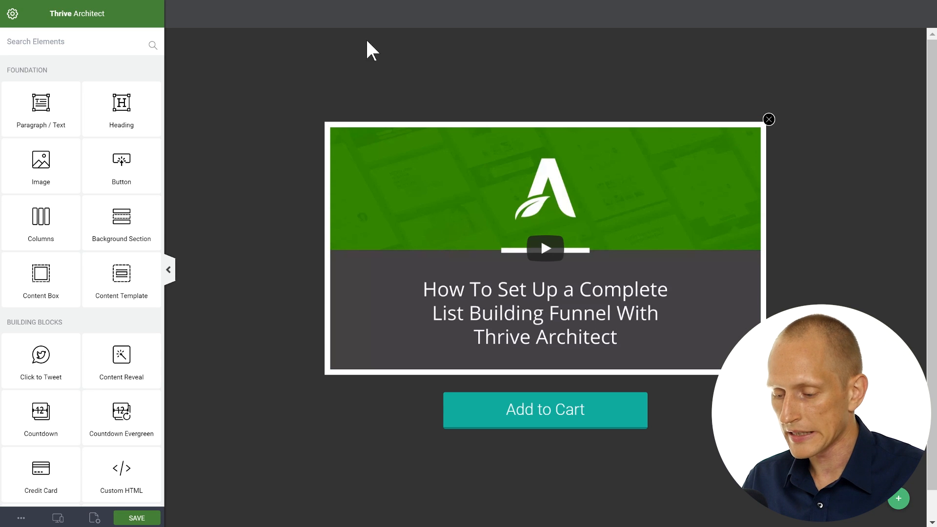
Step: Select the ThriveBox element and apply a background colour with 0 opacity
{"action": "left_click", "coordinate": [545, 250]}
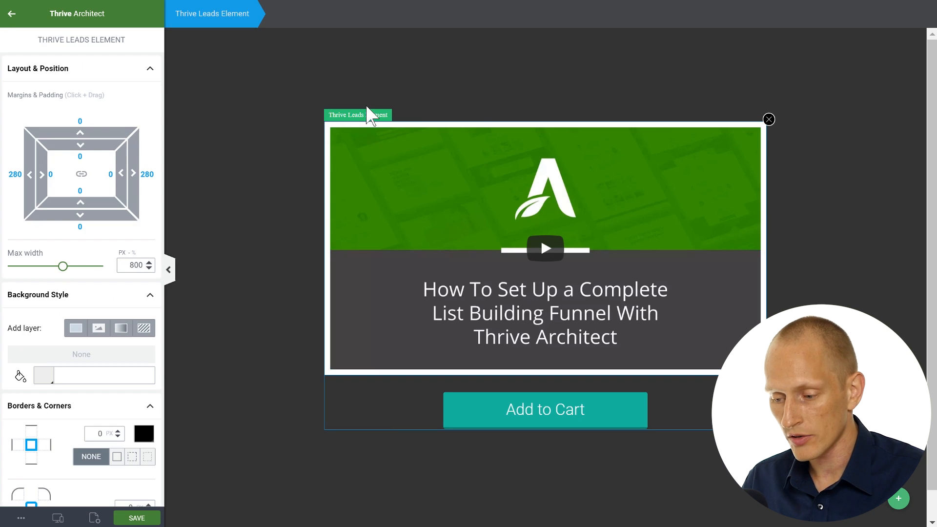
{"action": "mouse_move", "coordinate": [381, 352]}
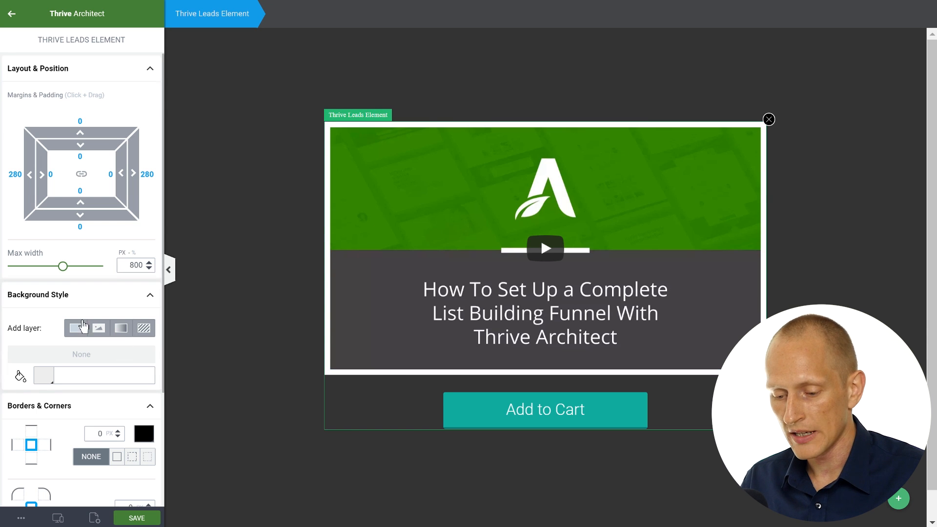
{"action": "scroll", "scroll_direction": "down", "scroll_amount": 3}
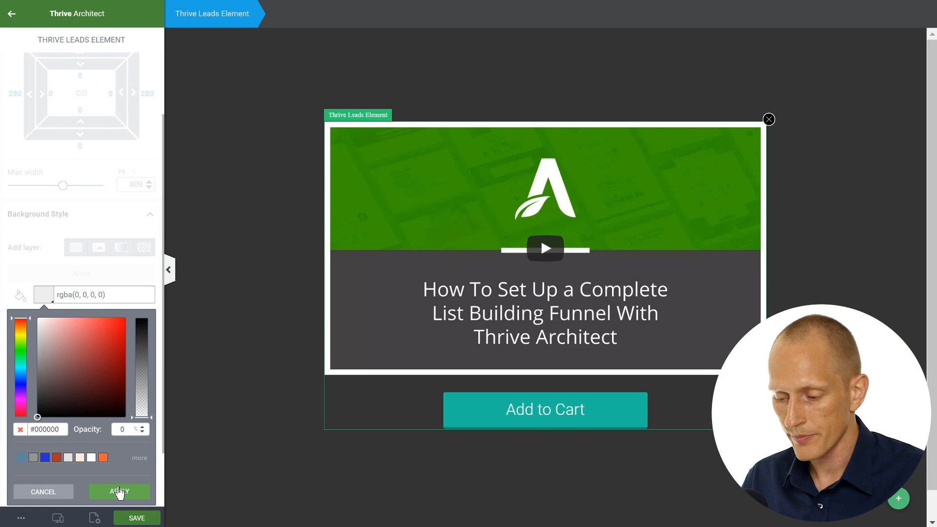
{"action": "left_click", "coordinate": [366, 133]}
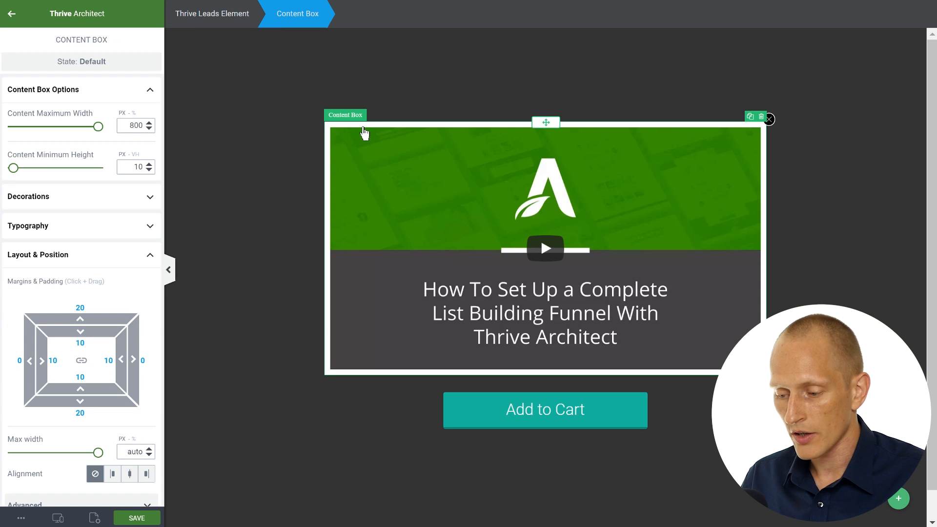
{"action": "mouse_move", "coordinate": [278, 291]}
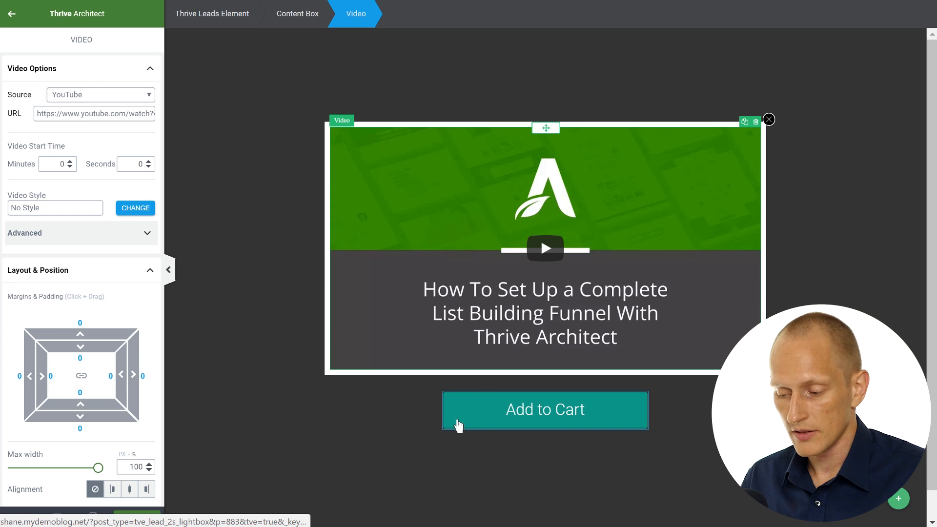
{"action": "mouse_move", "coordinate": [590, 402]}
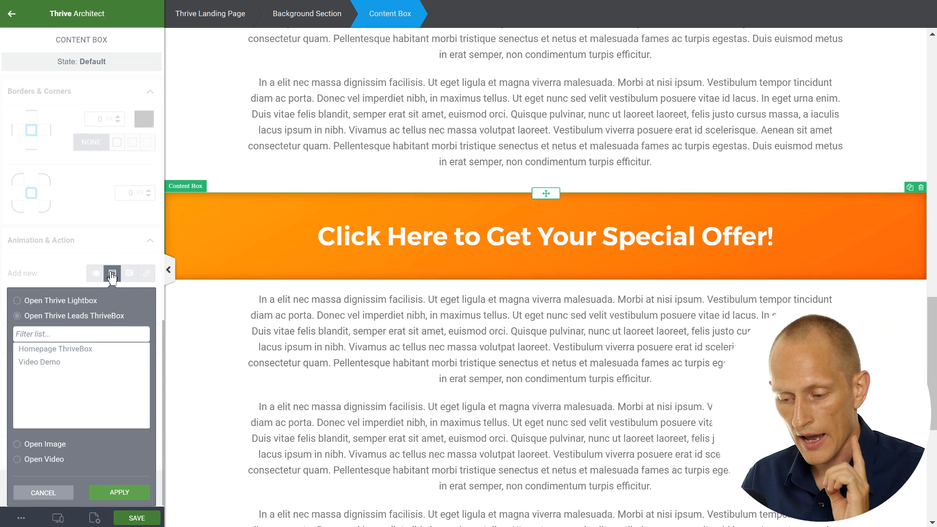
{"action": "mouse_move", "coordinate": [112, 273]}
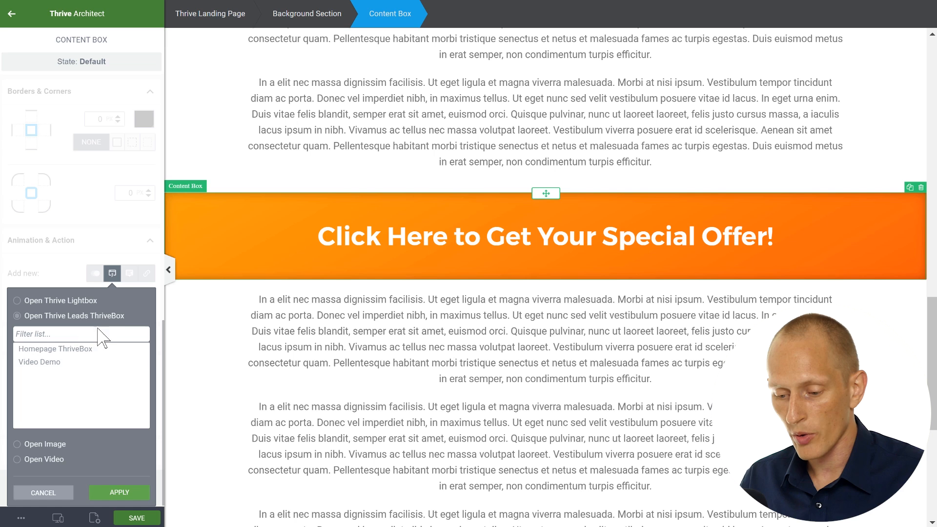
Step: Choose Video Demo as the ThriveBox to open on click
{"action": "left_click", "coordinate": [39, 362]}
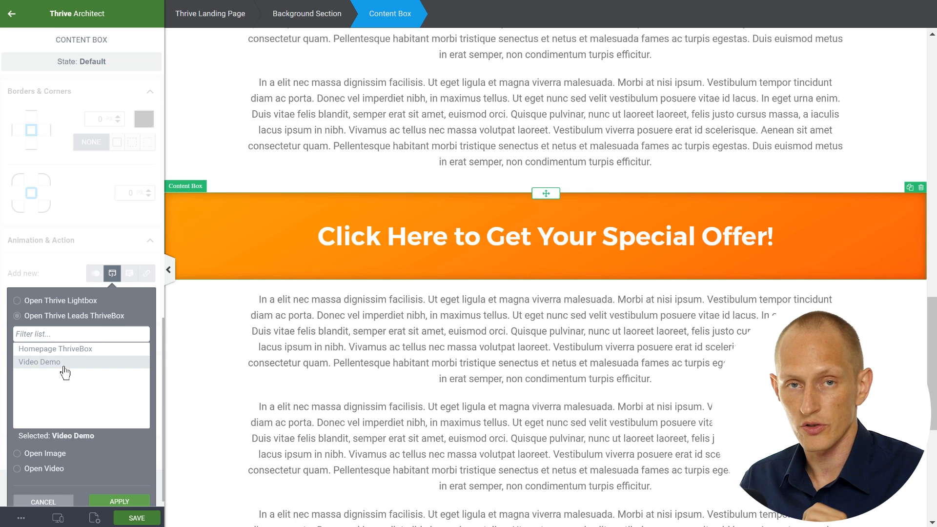